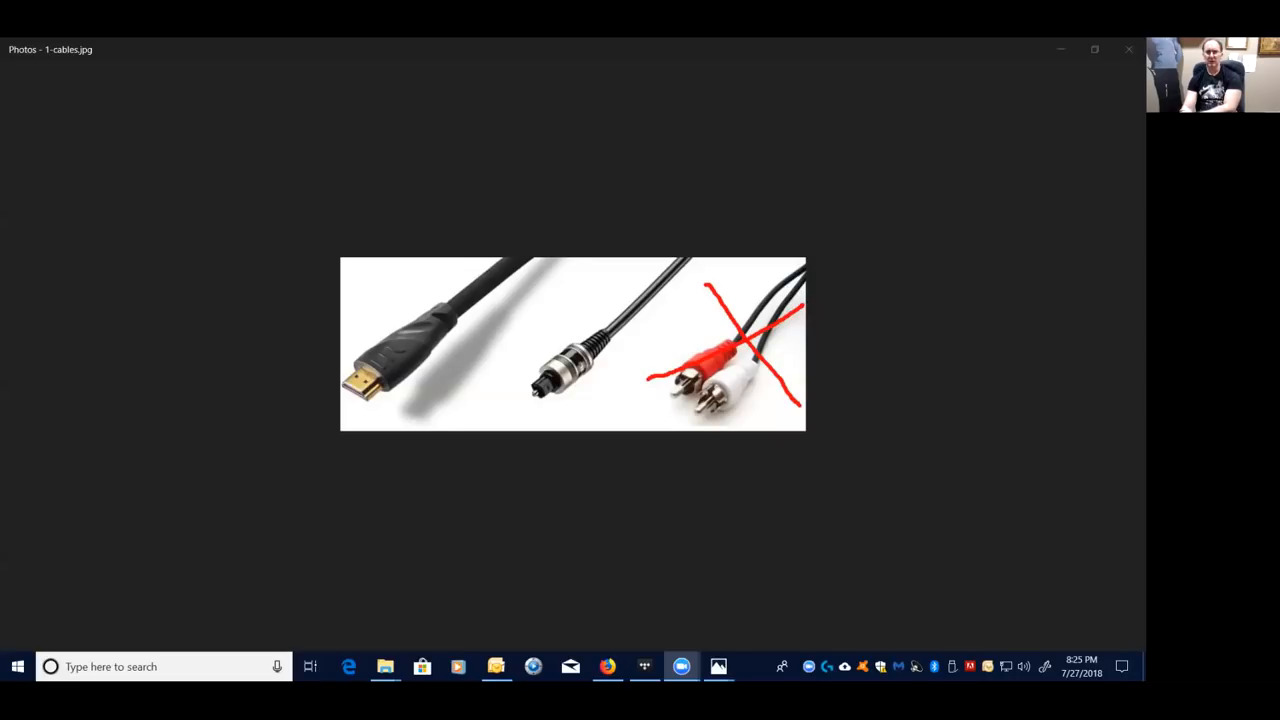
mouse_move(770, 520)
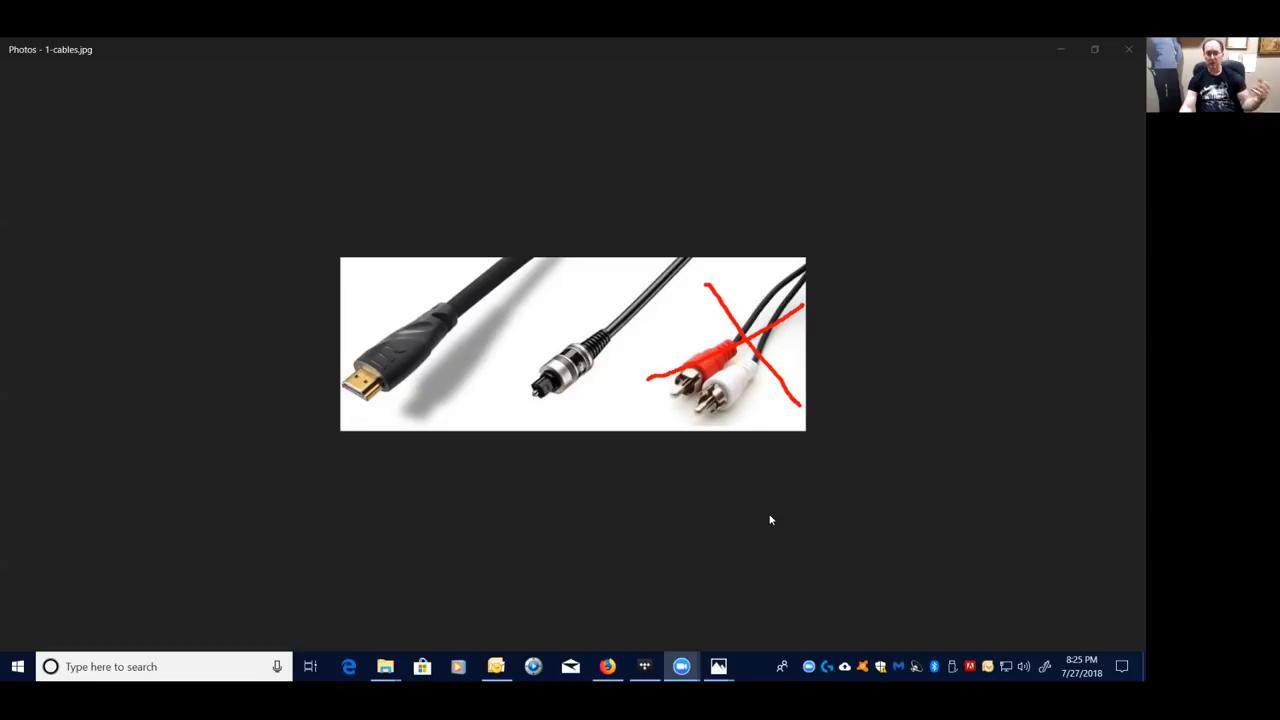
mouse_move(698, 486)
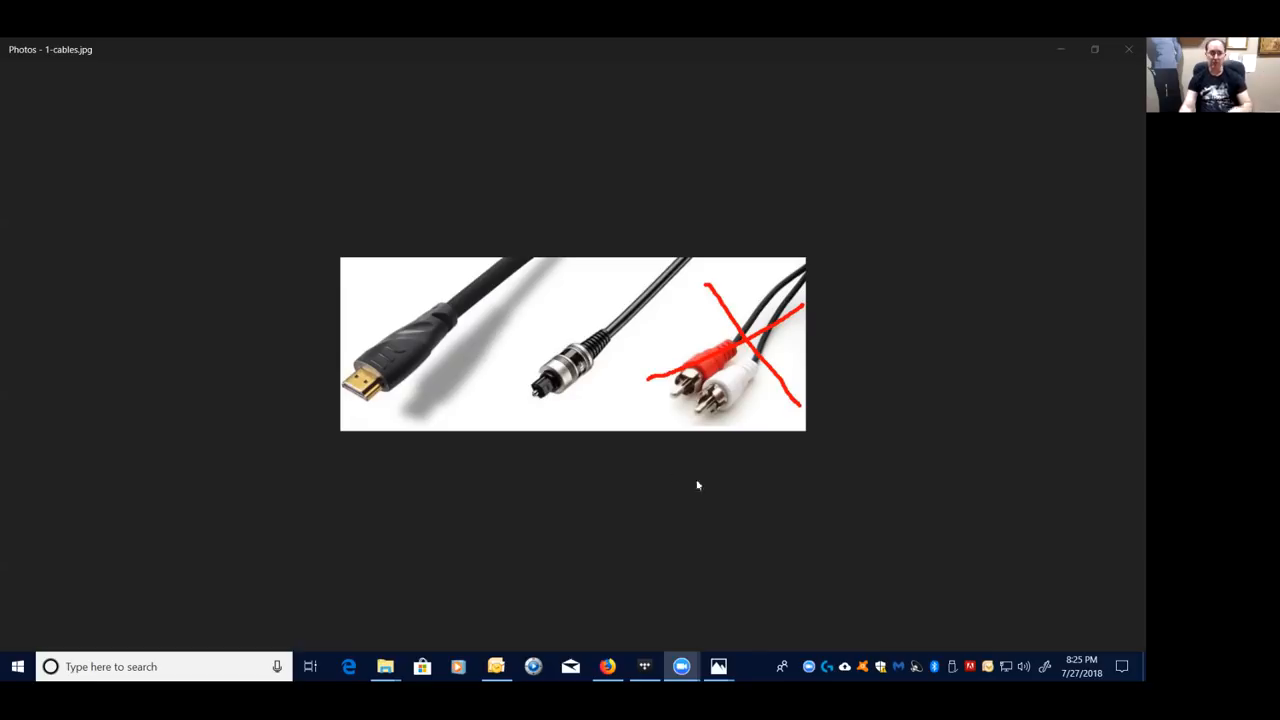
mouse_move(398, 354)
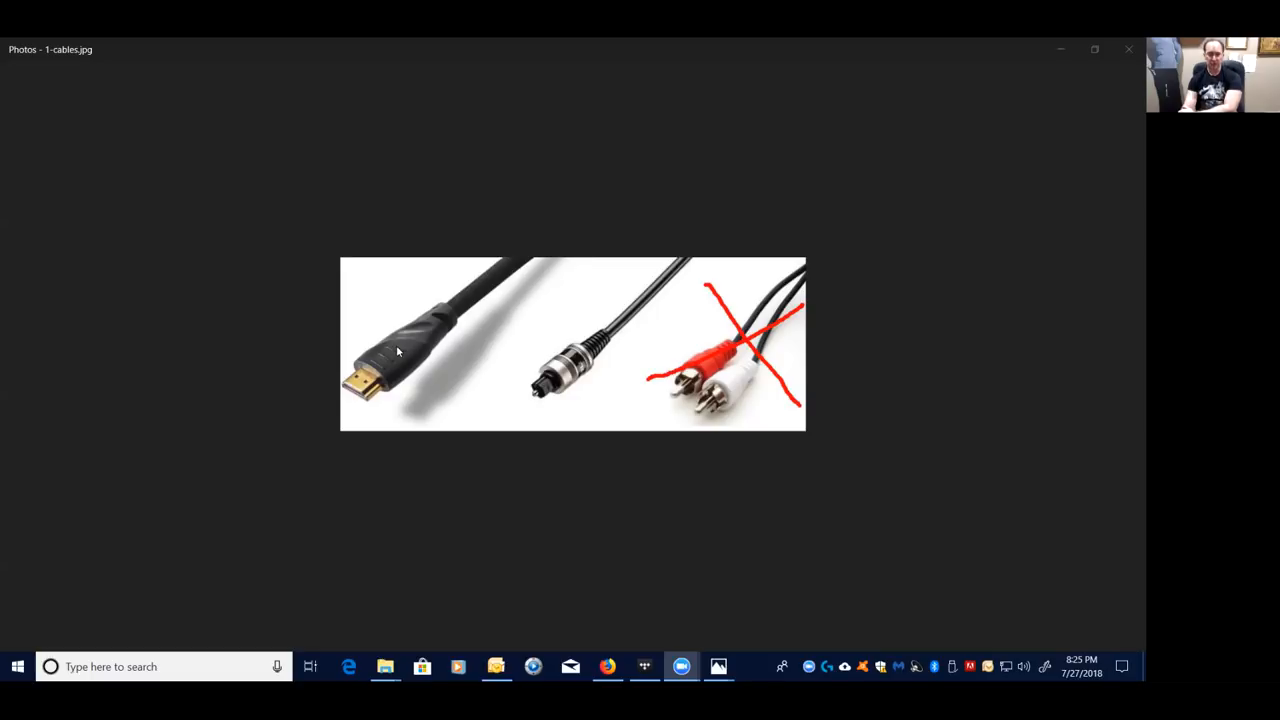
mouse_move(382, 362)
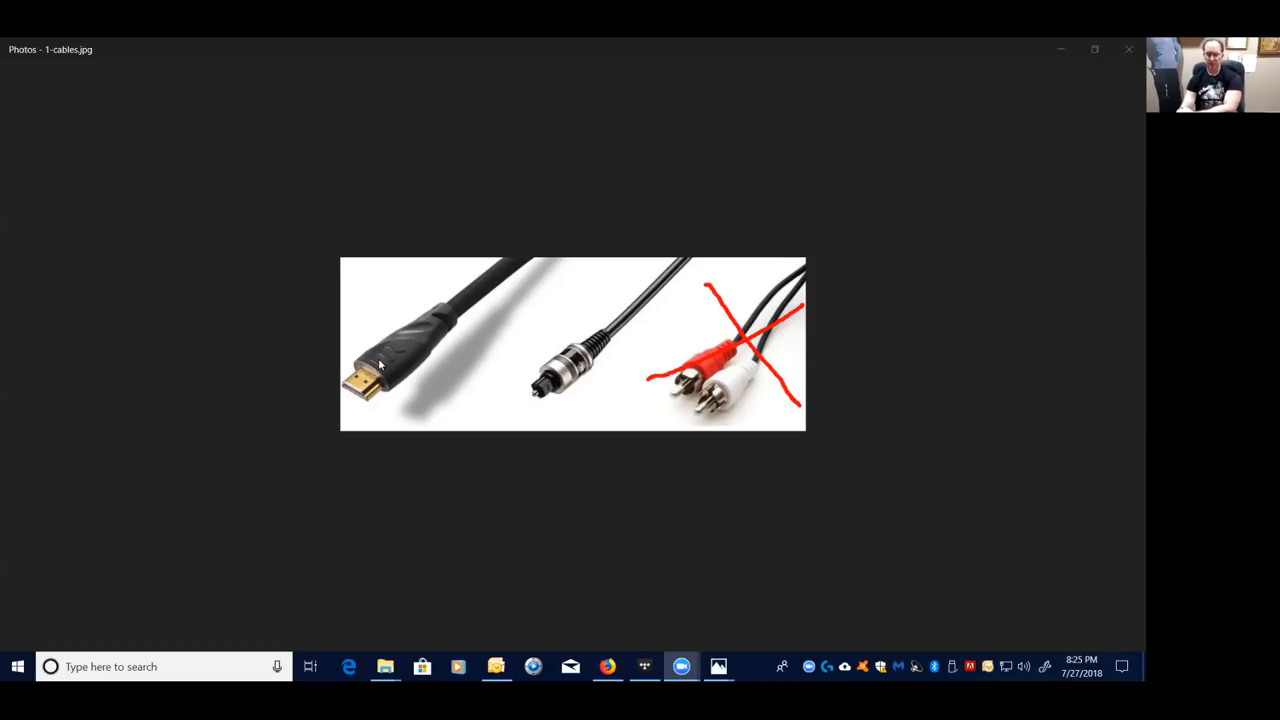
mouse_move(380, 360)
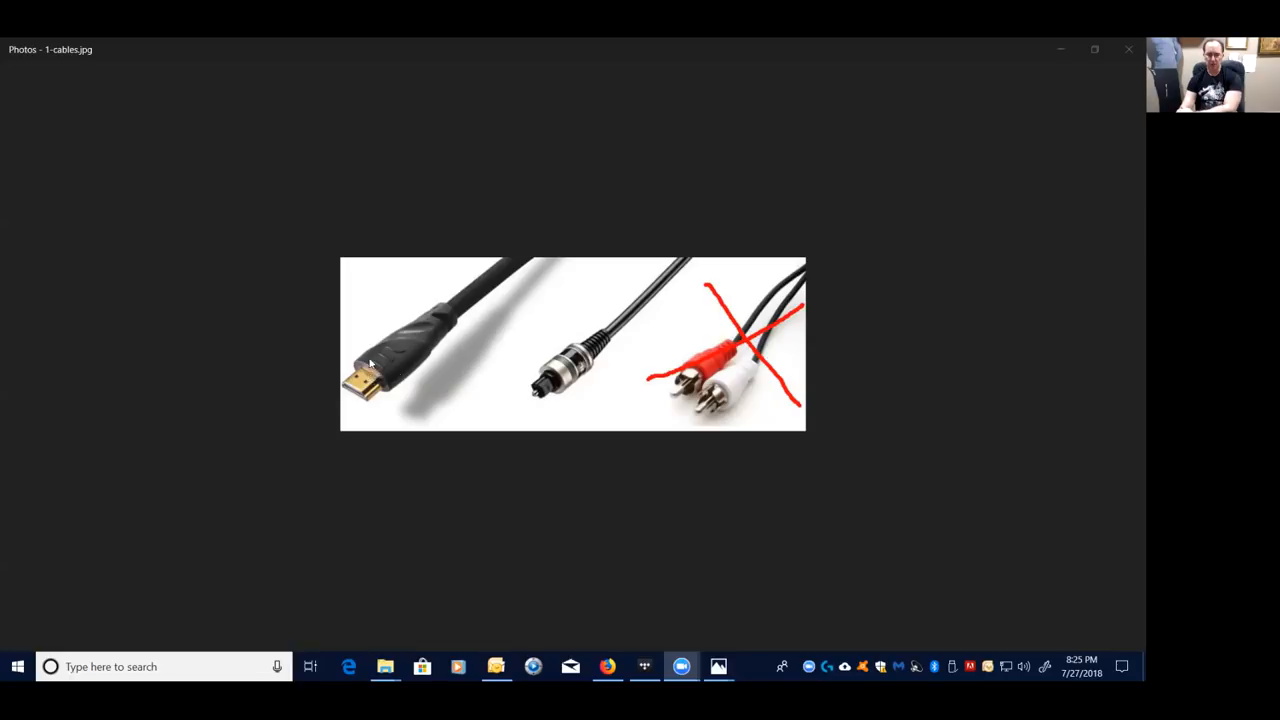
mouse_move(412, 364)
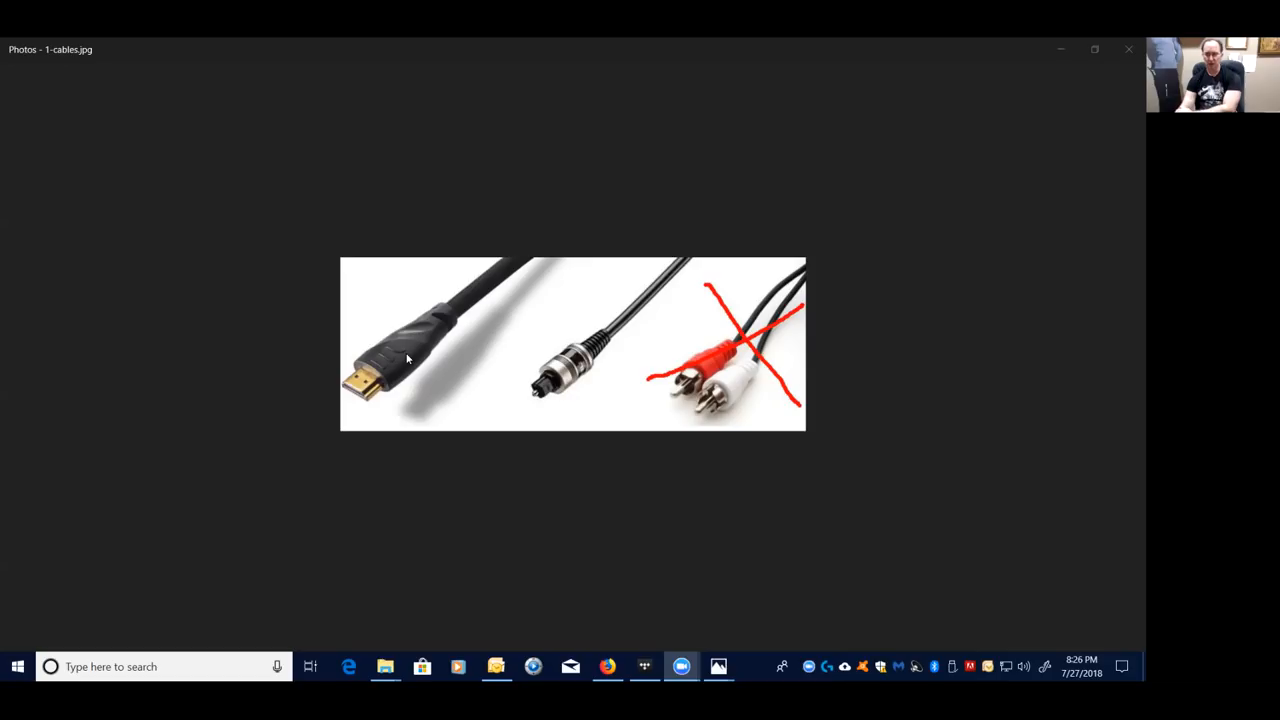
mouse_move(536, 390)
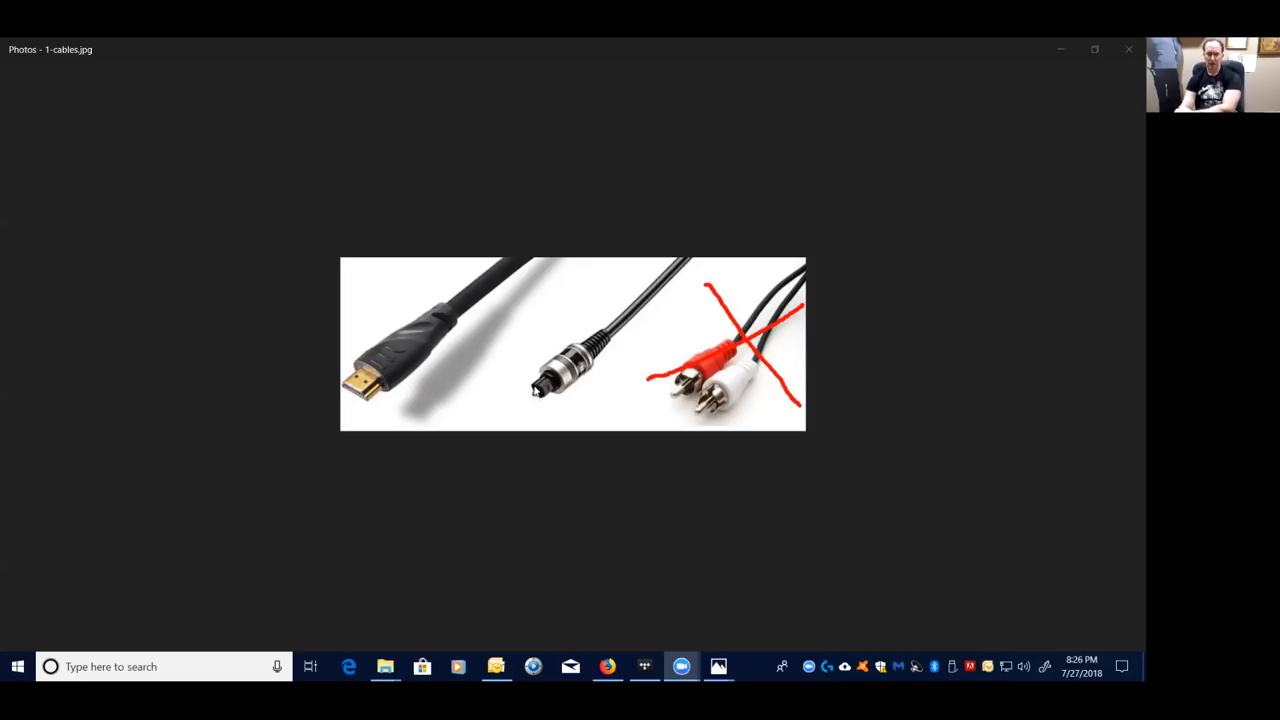
mouse_move(548, 392)
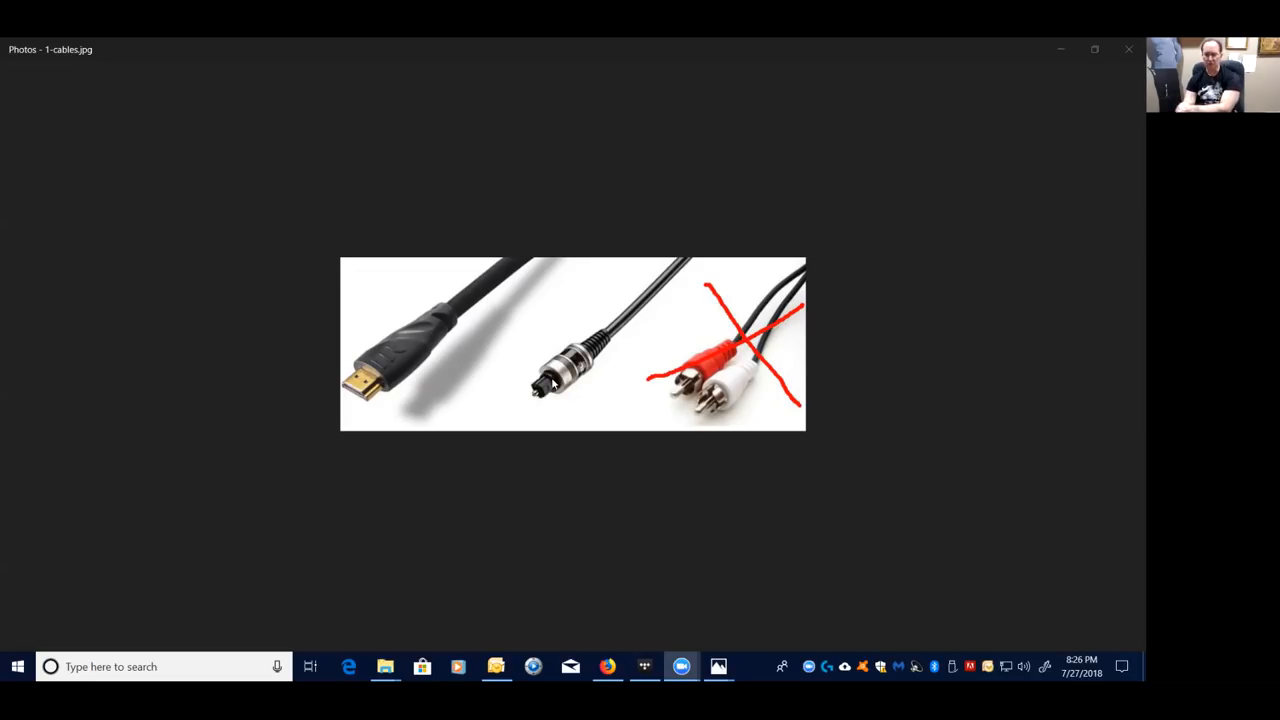
mouse_move(564, 380)
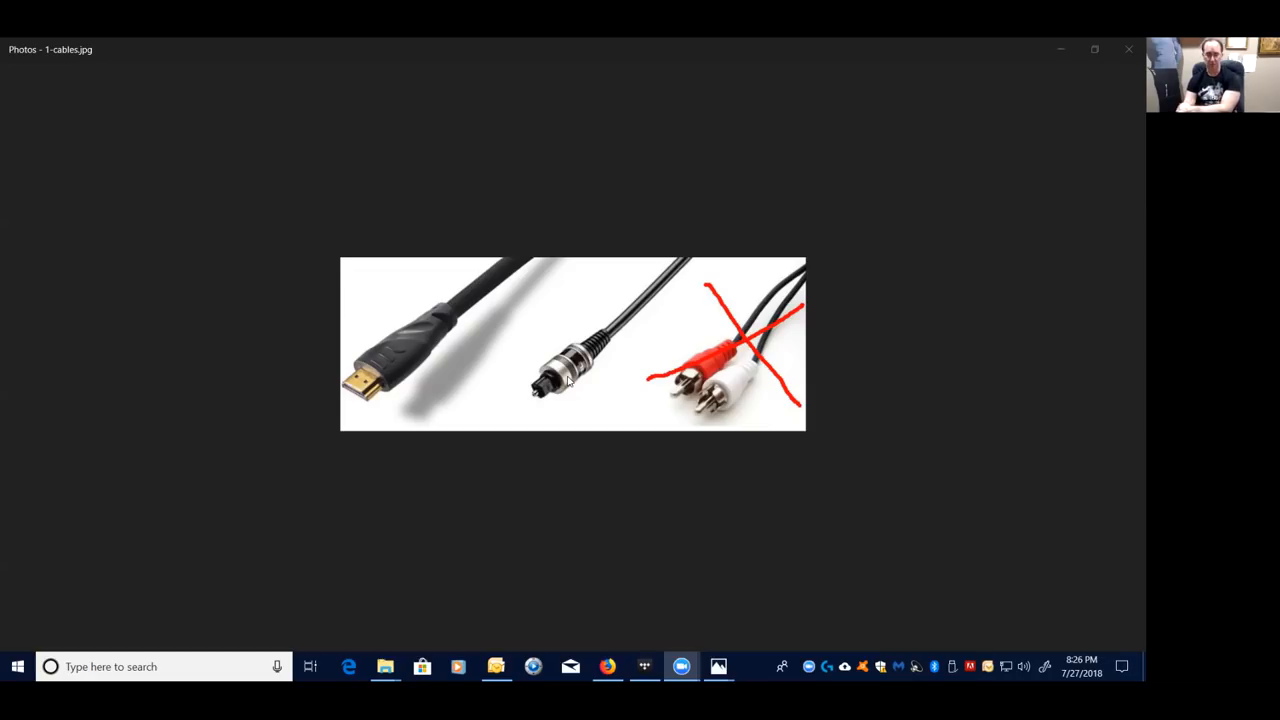
mouse_move(570, 384)
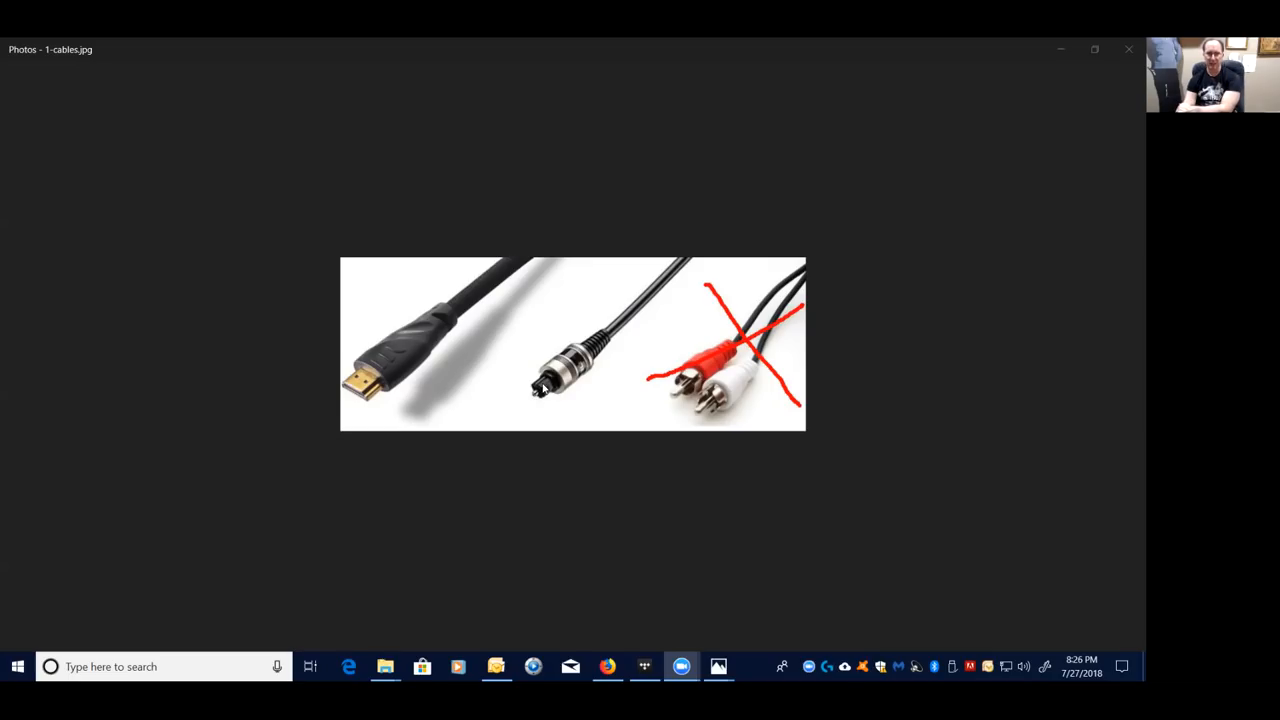
mouse_move(390, 364)
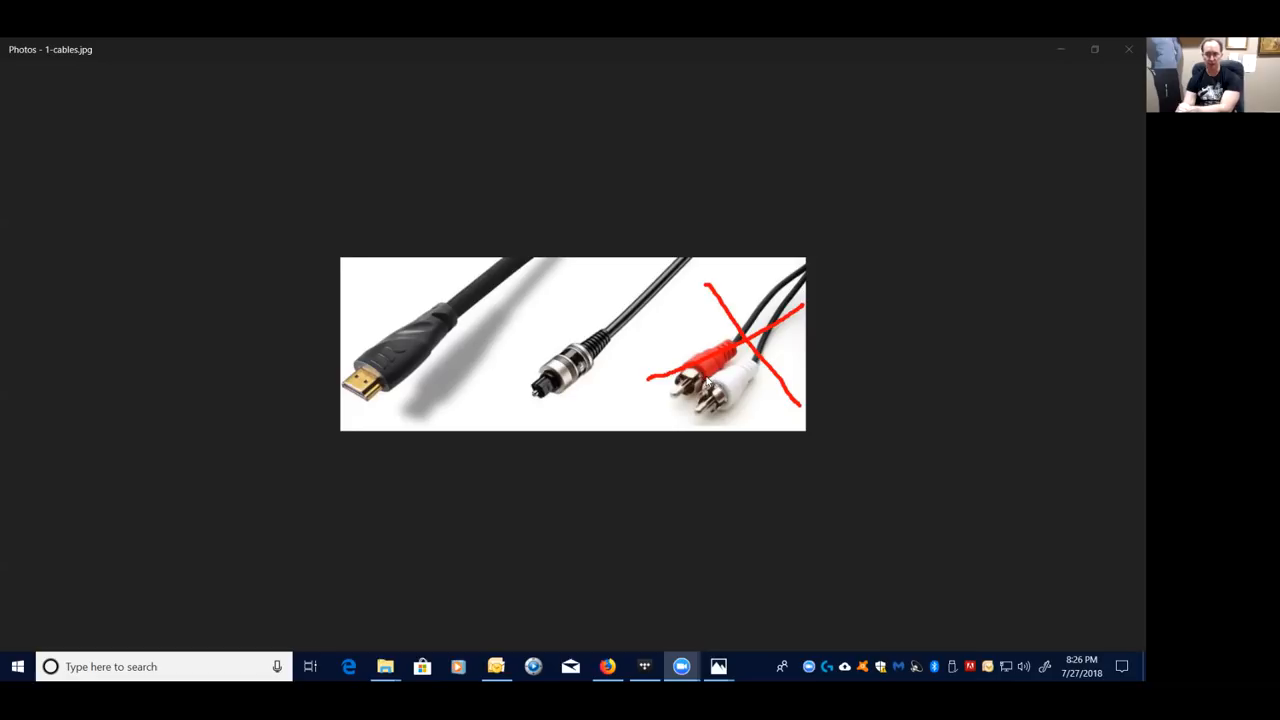
mouse_move(708, 376)
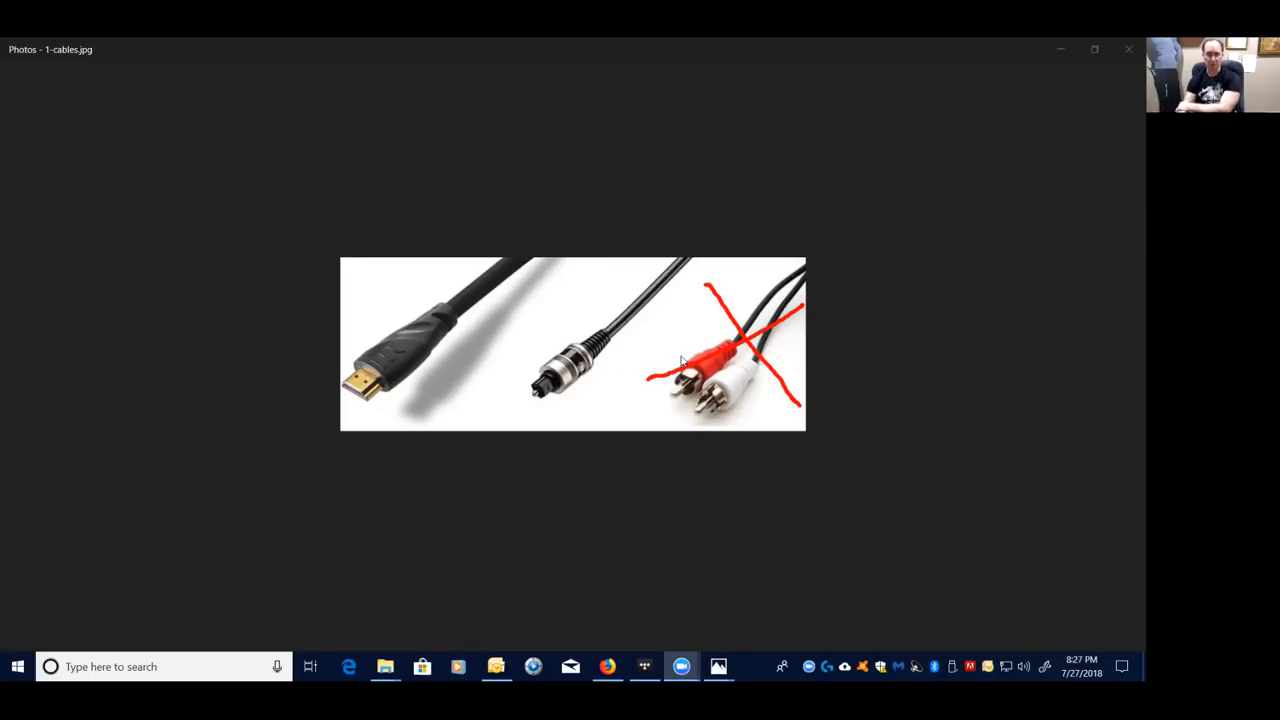
mouse_move(684, 224)
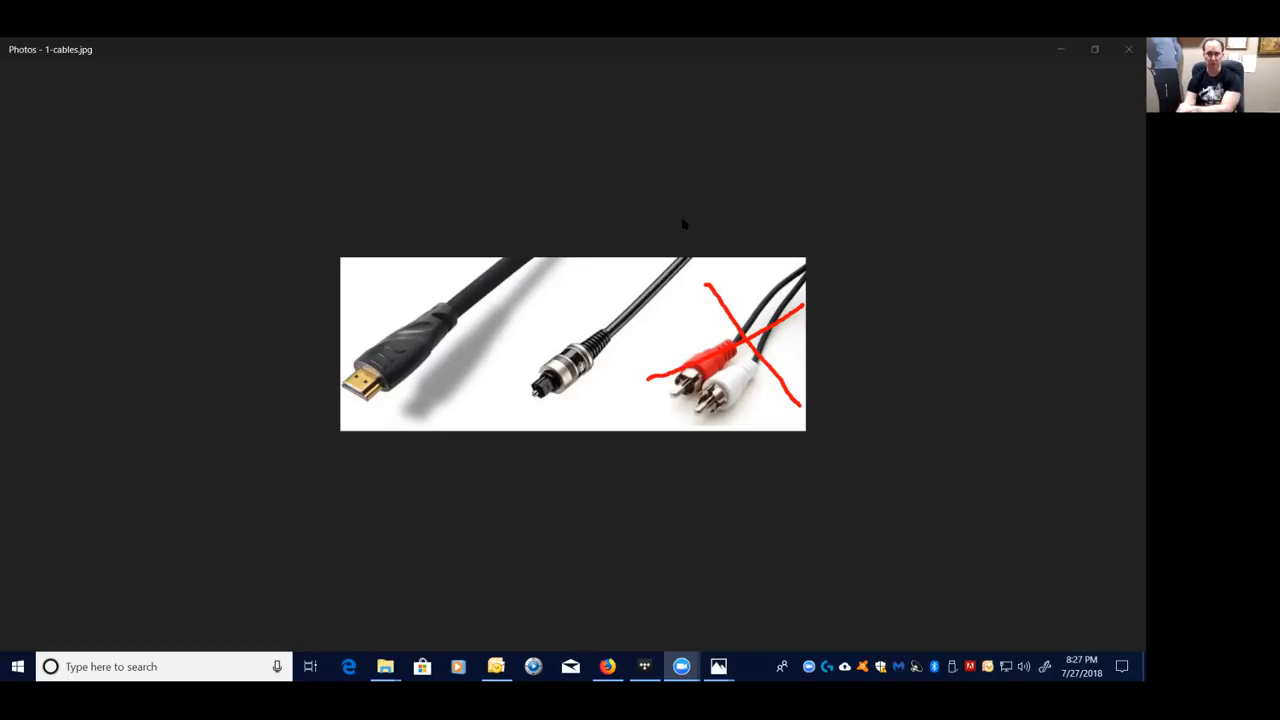
mouse_move(780, 540)
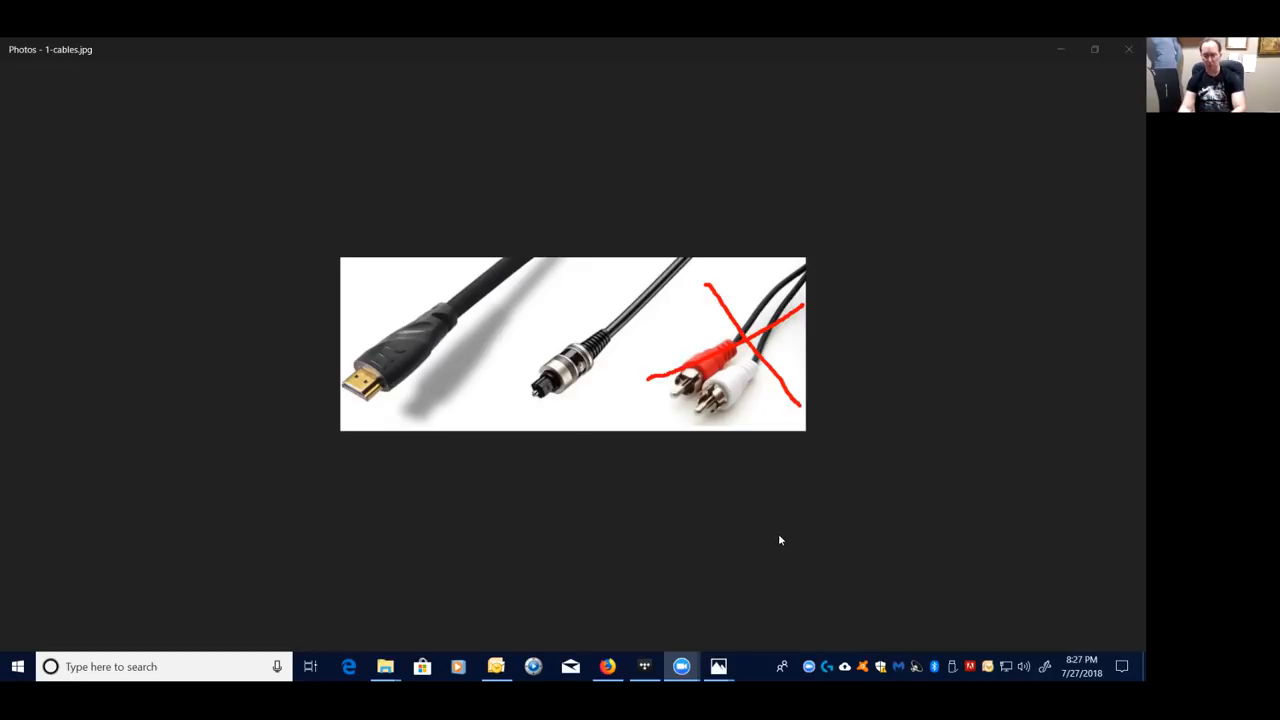
mouse_move(464, 376)
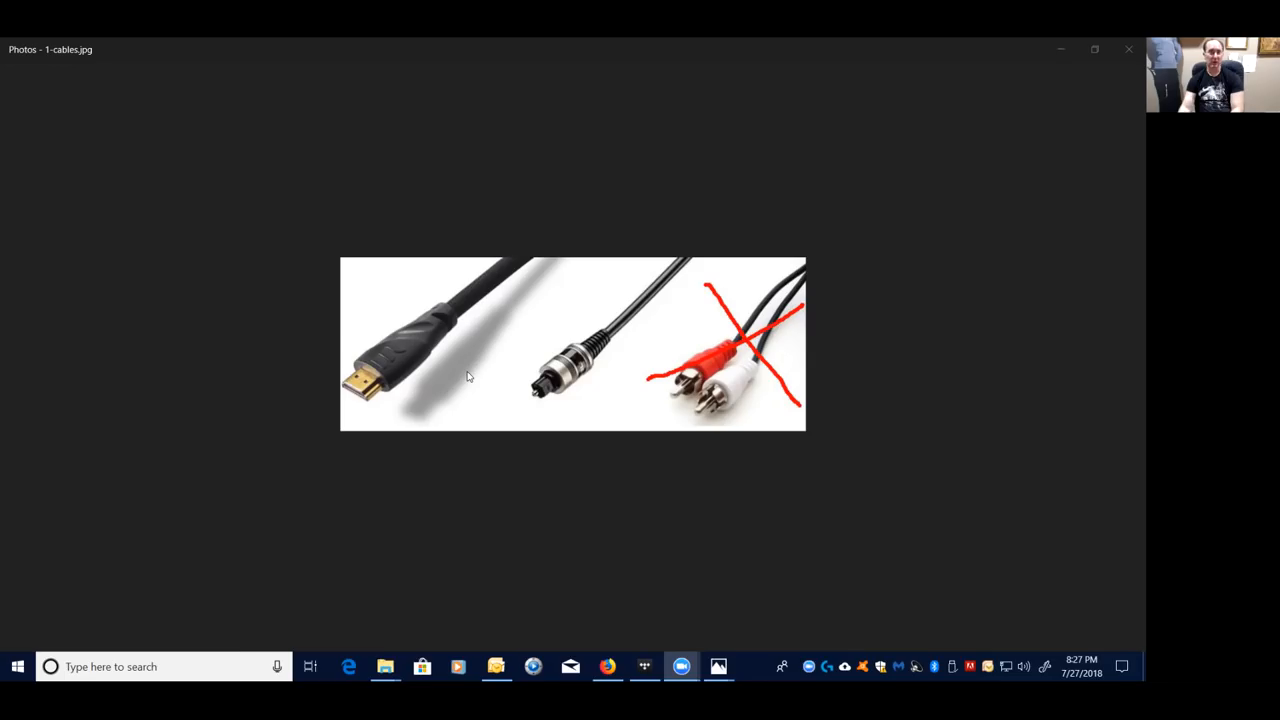
mouse_move(384, 368)
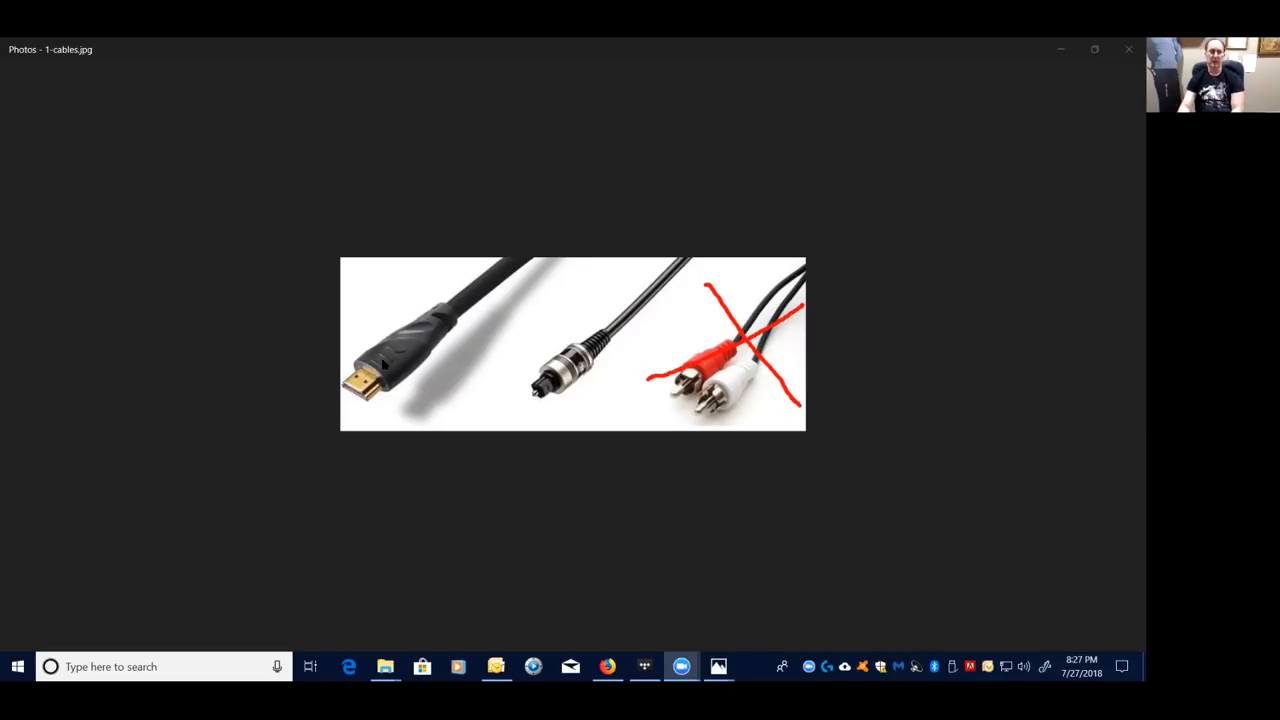
mouse_move(548, 392)
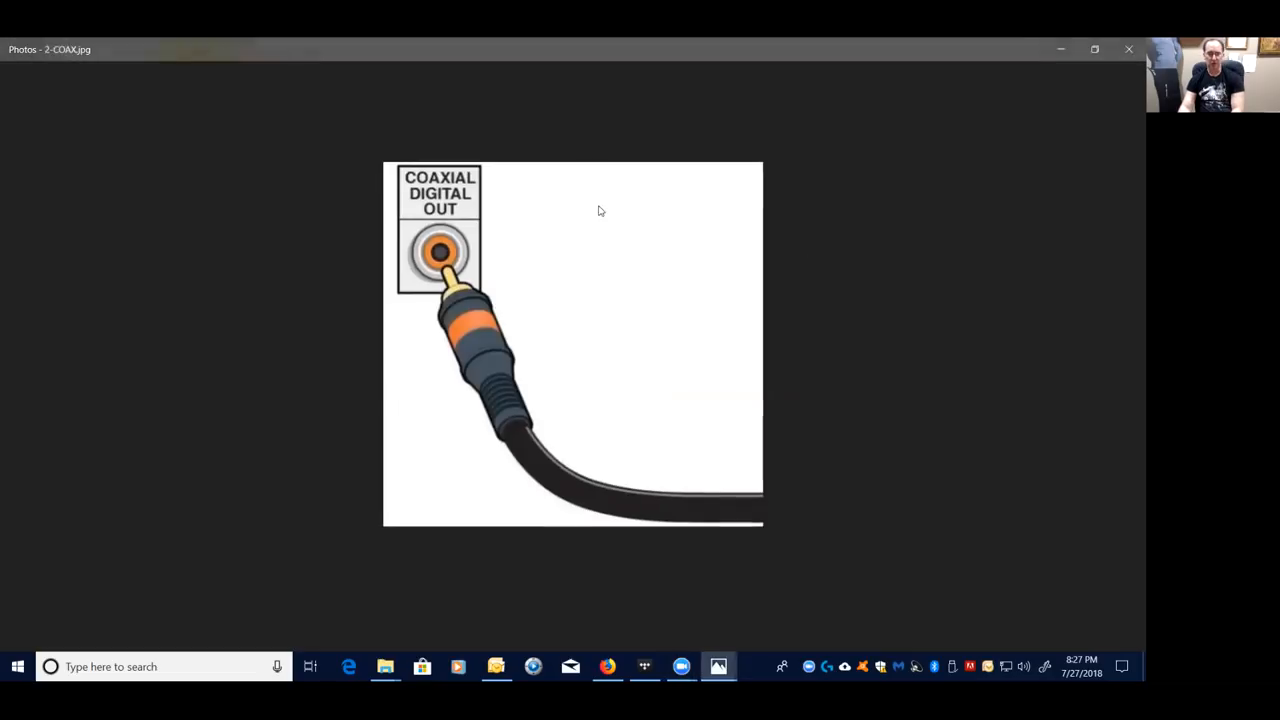
mouse_move(436, 250)
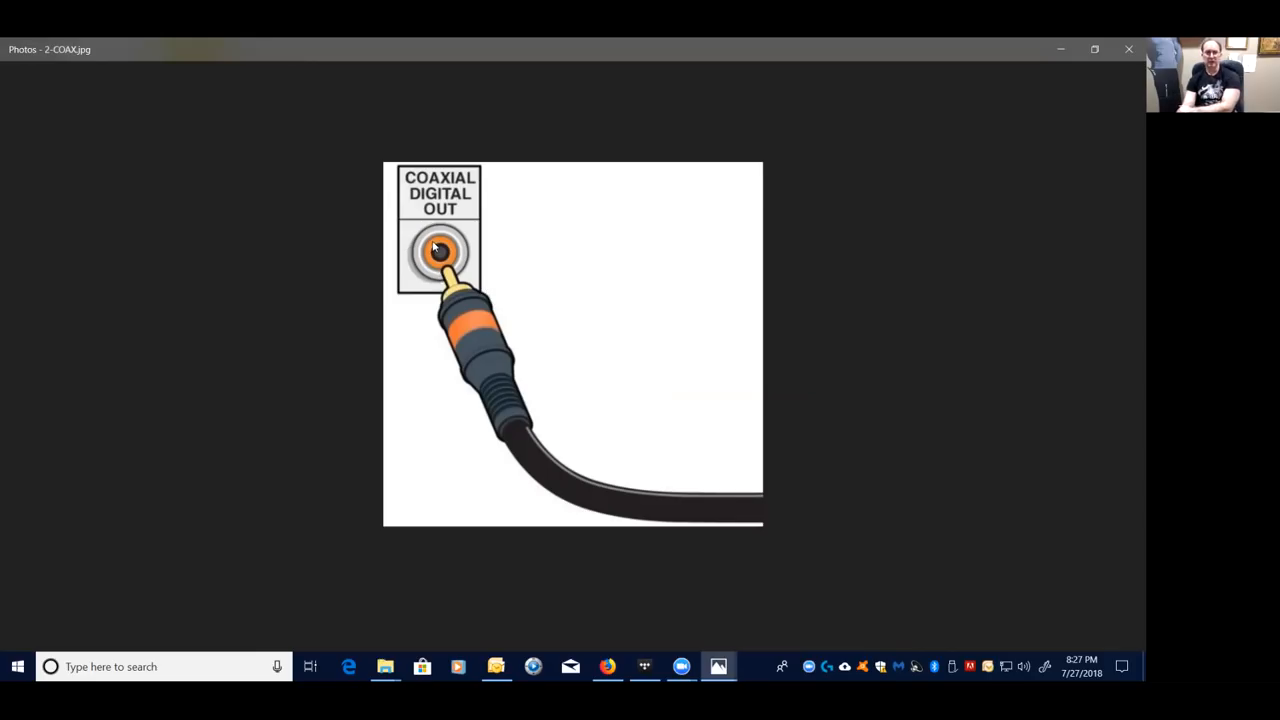
mouse_move(440, 256)
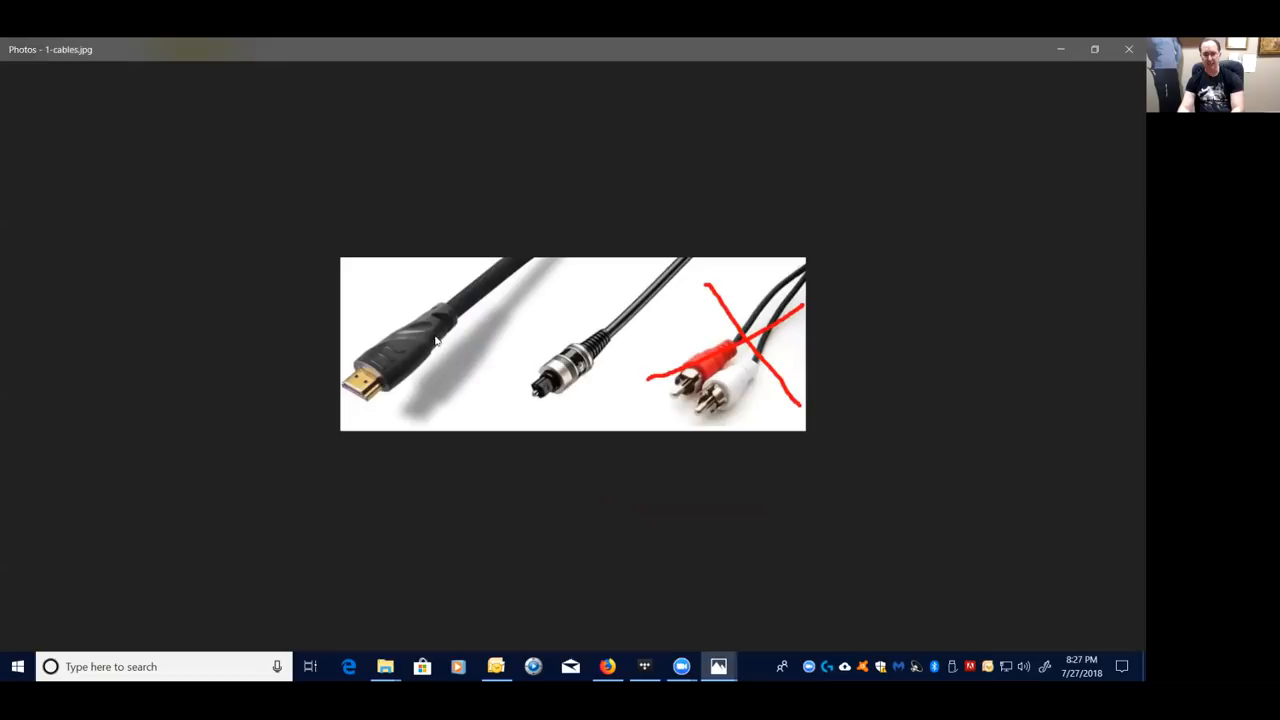
mouse_move(428, 344)
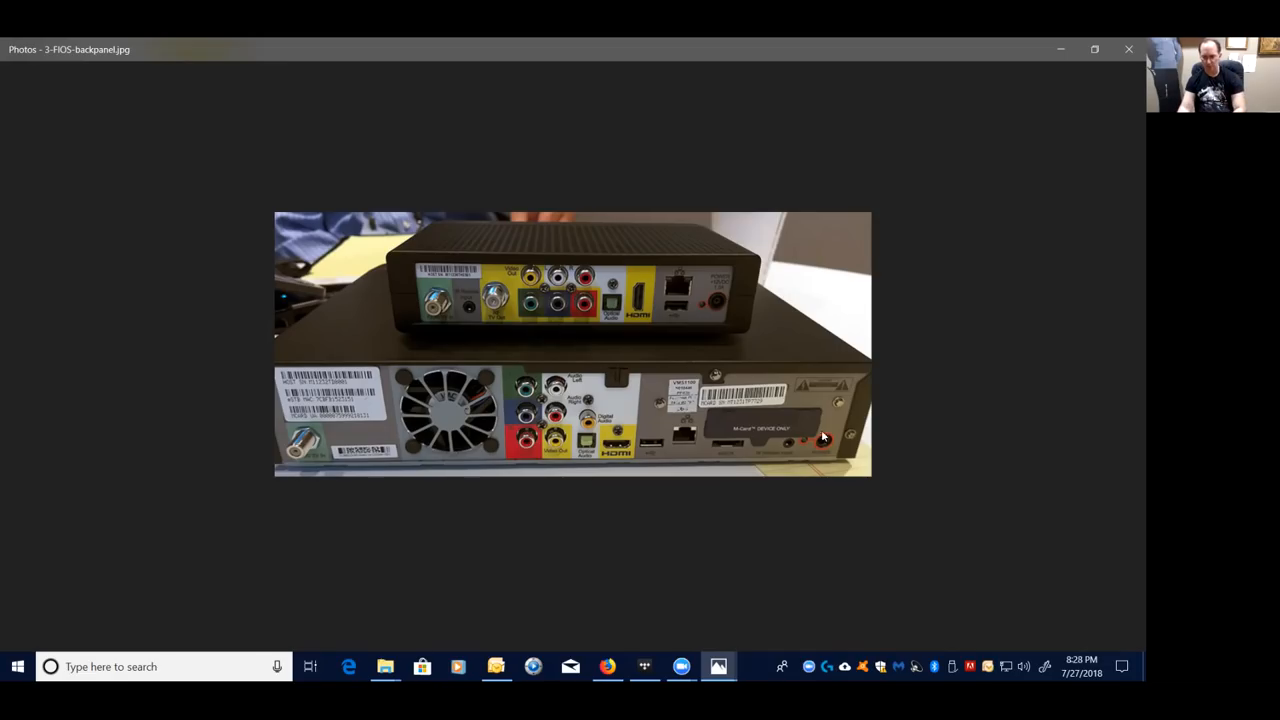
mouse_move(548, 292)
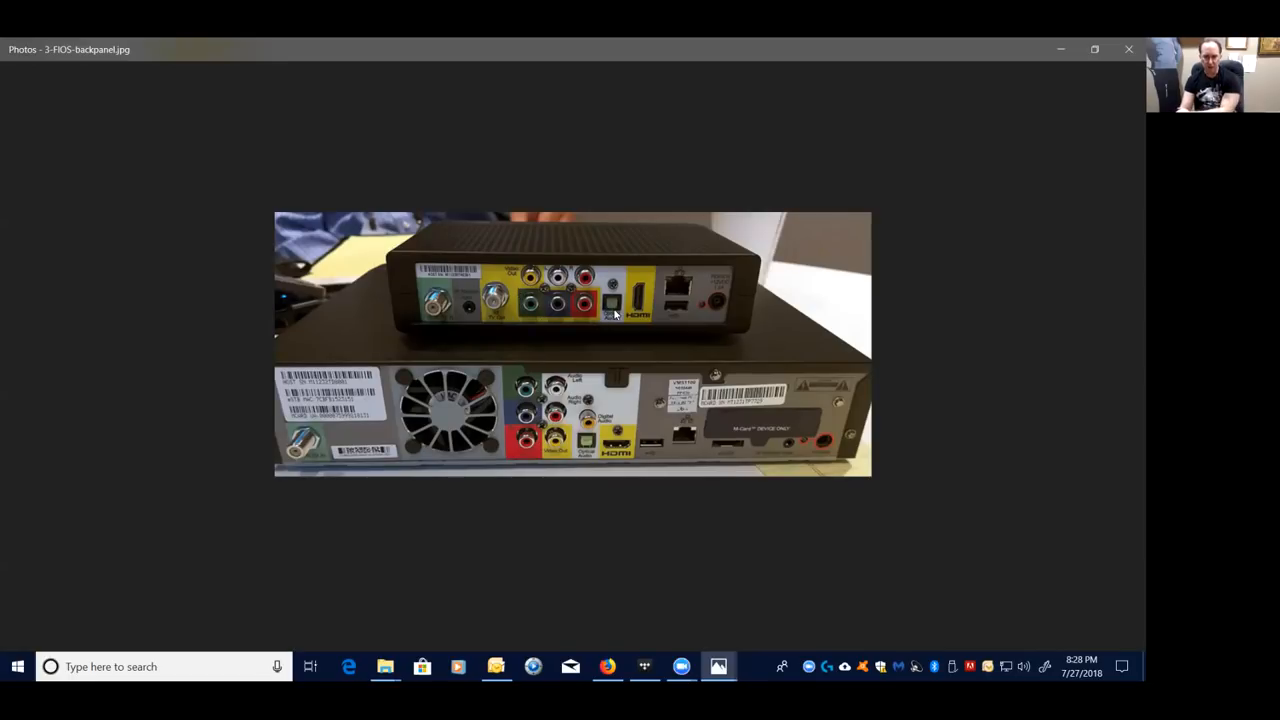
mouse_move(610, 310)
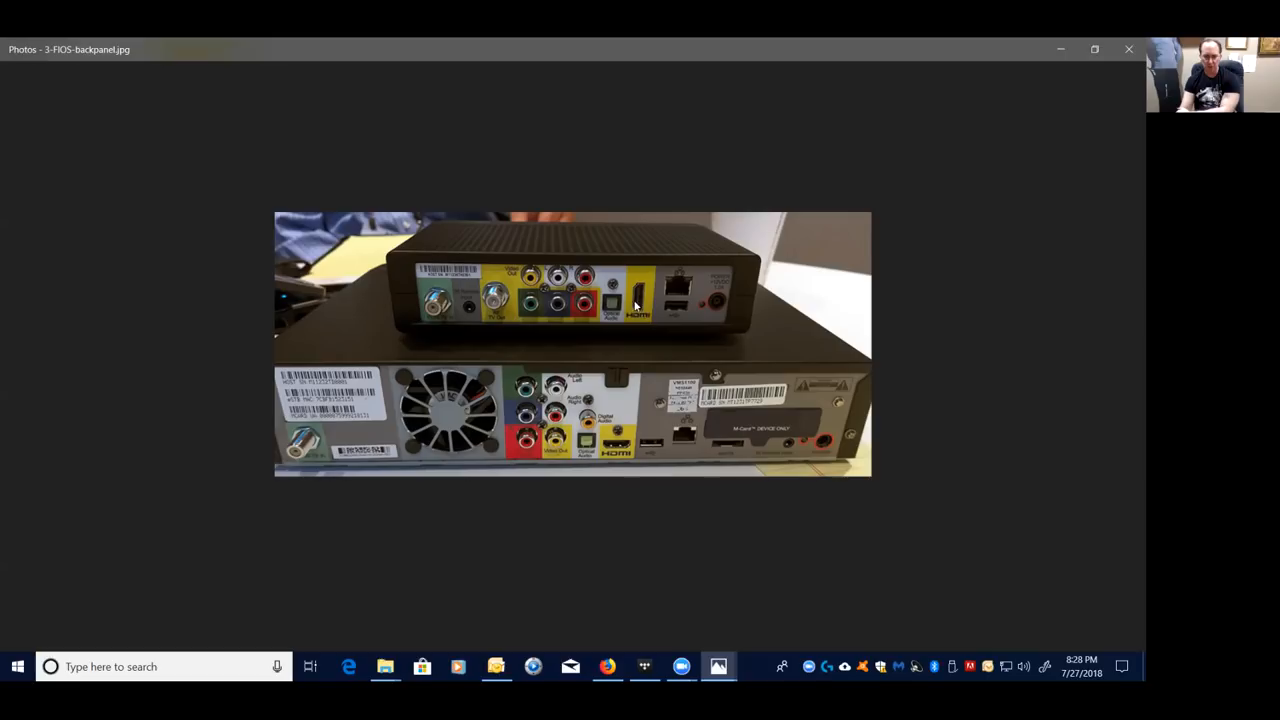
mouse_move(548, 324)
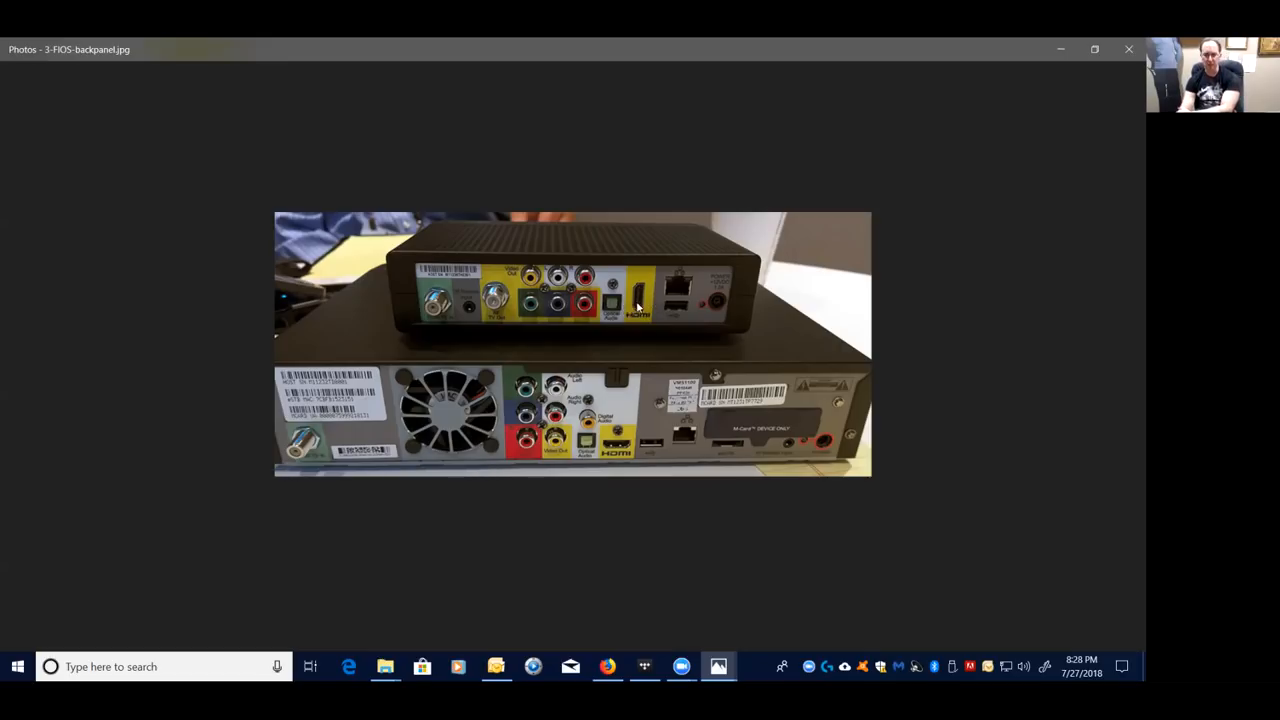
mouse_move(590, 424)
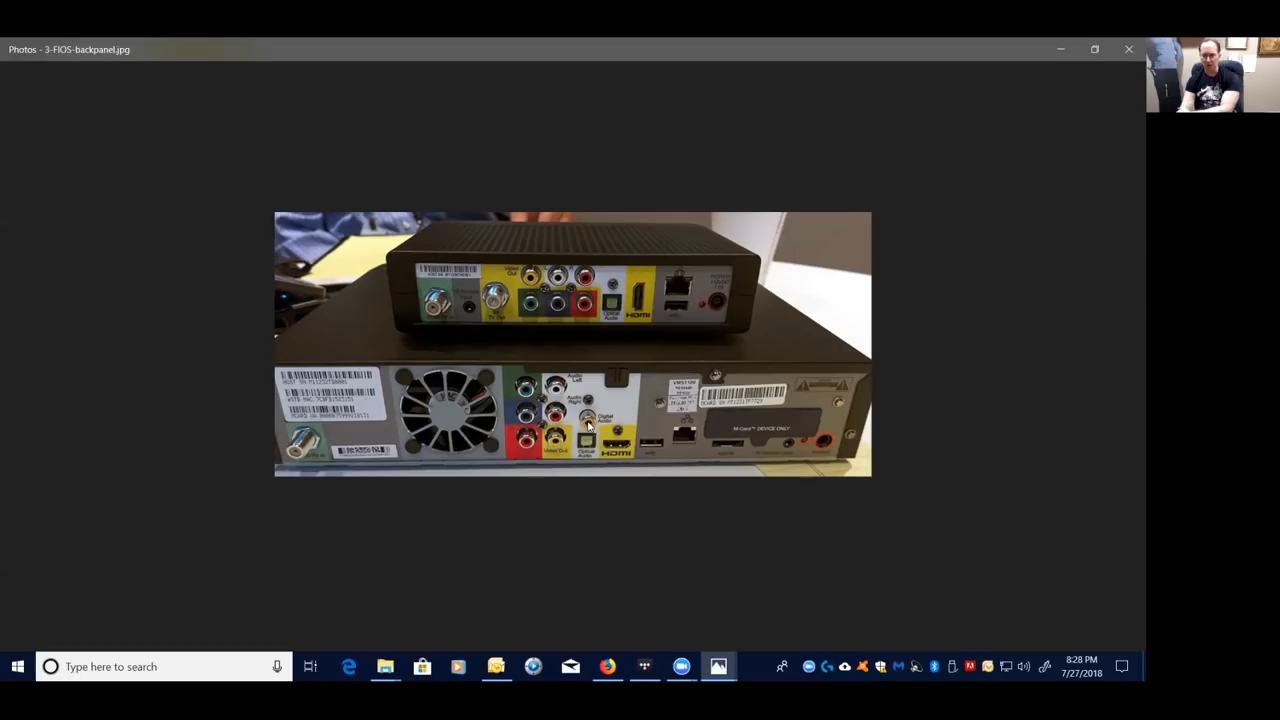
mouse_move(588, 442)
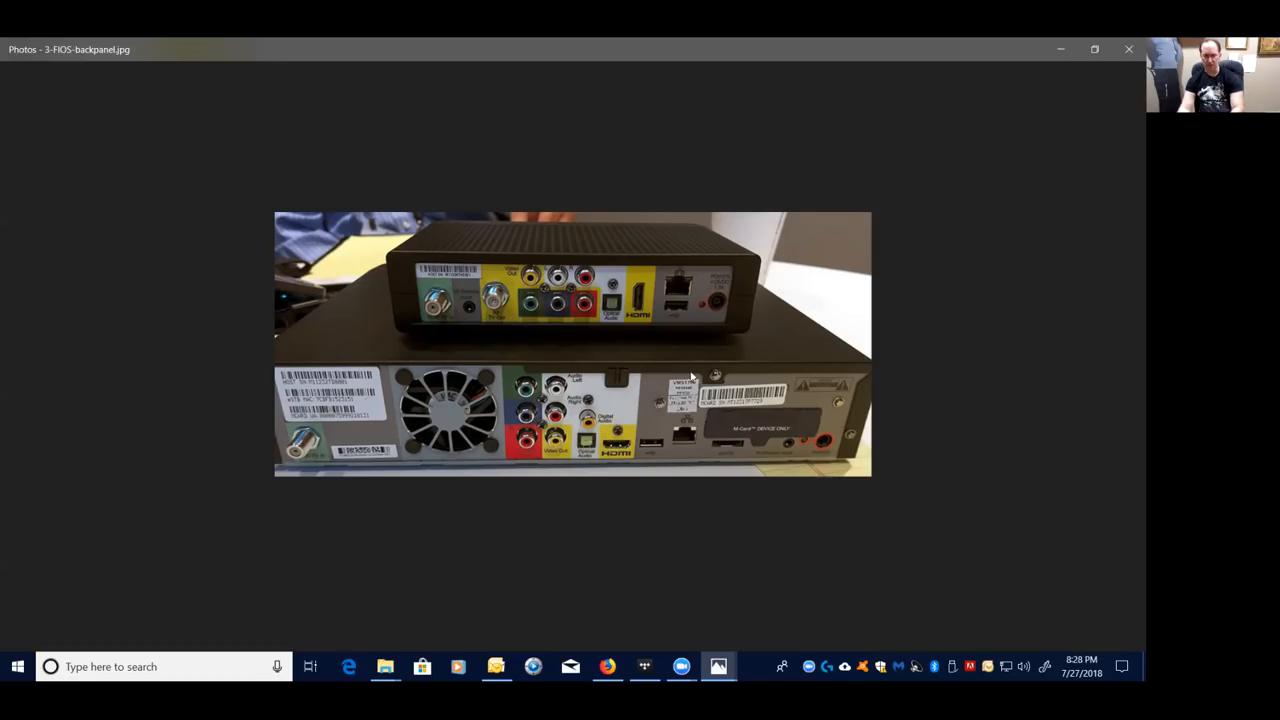
mouse_move(600, 374)
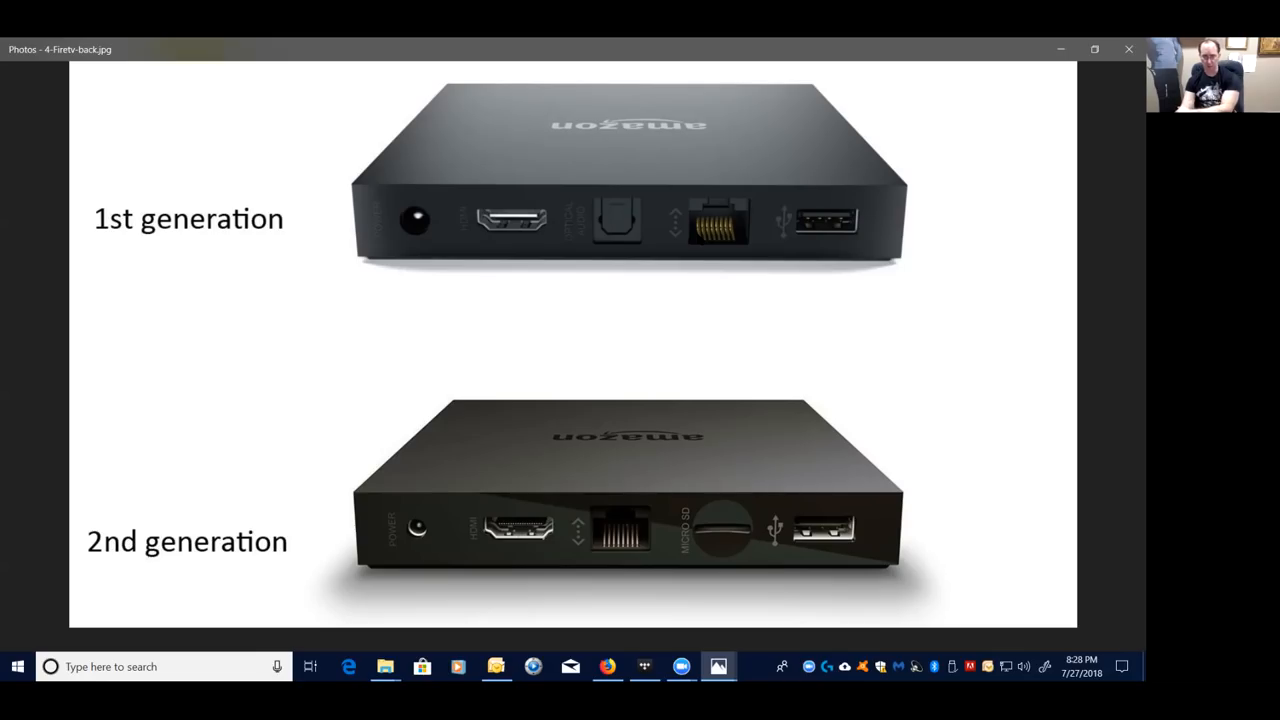
mouse_move(608, 228)
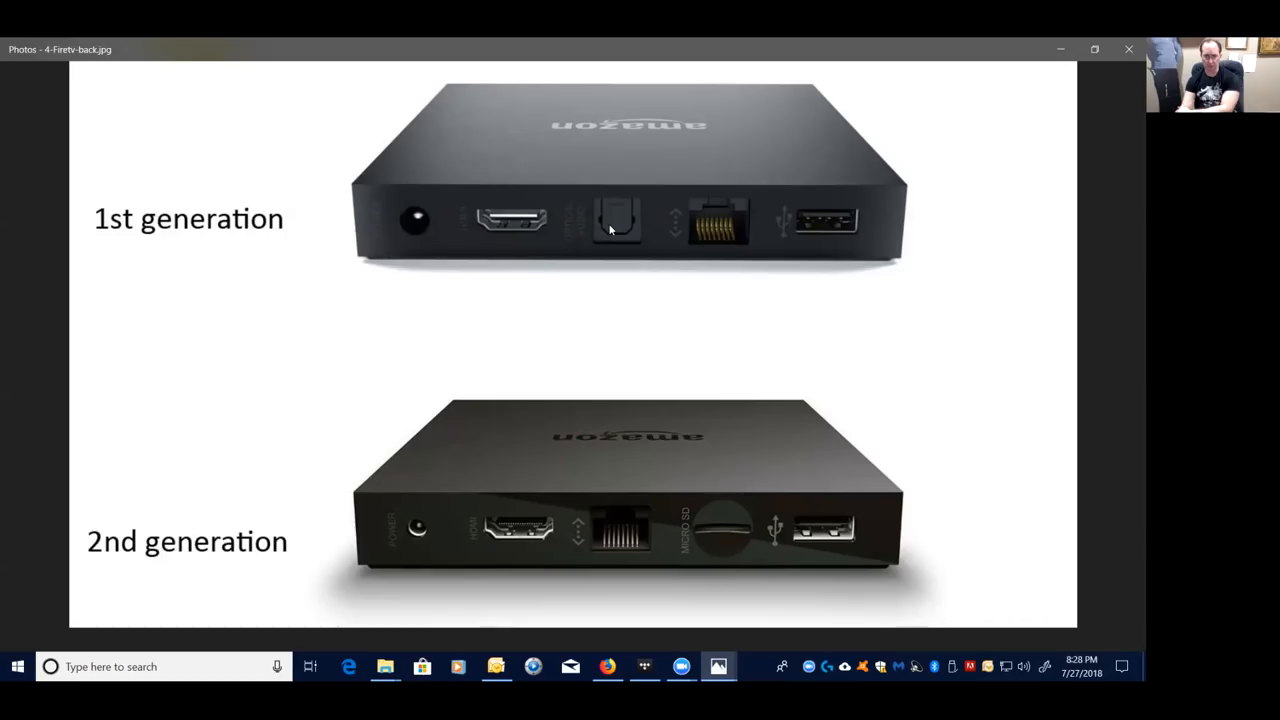
mouse_move(578, 230)
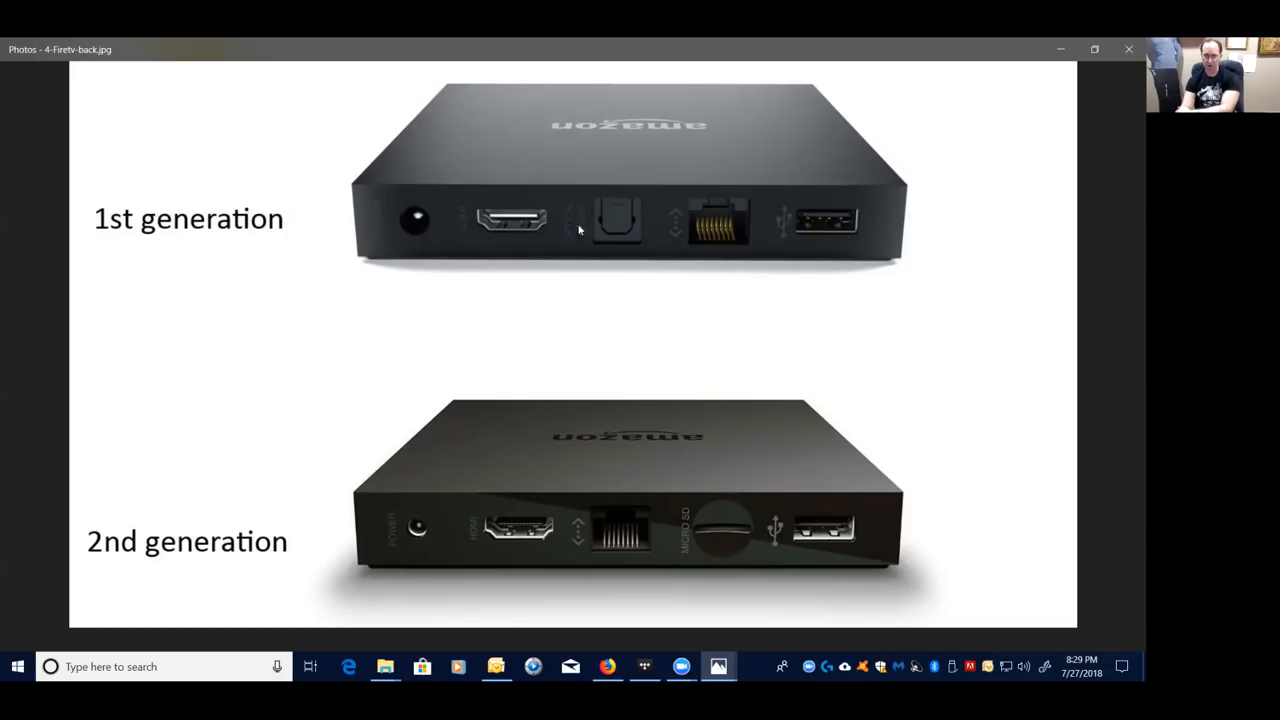
mouse_move(472, 500)
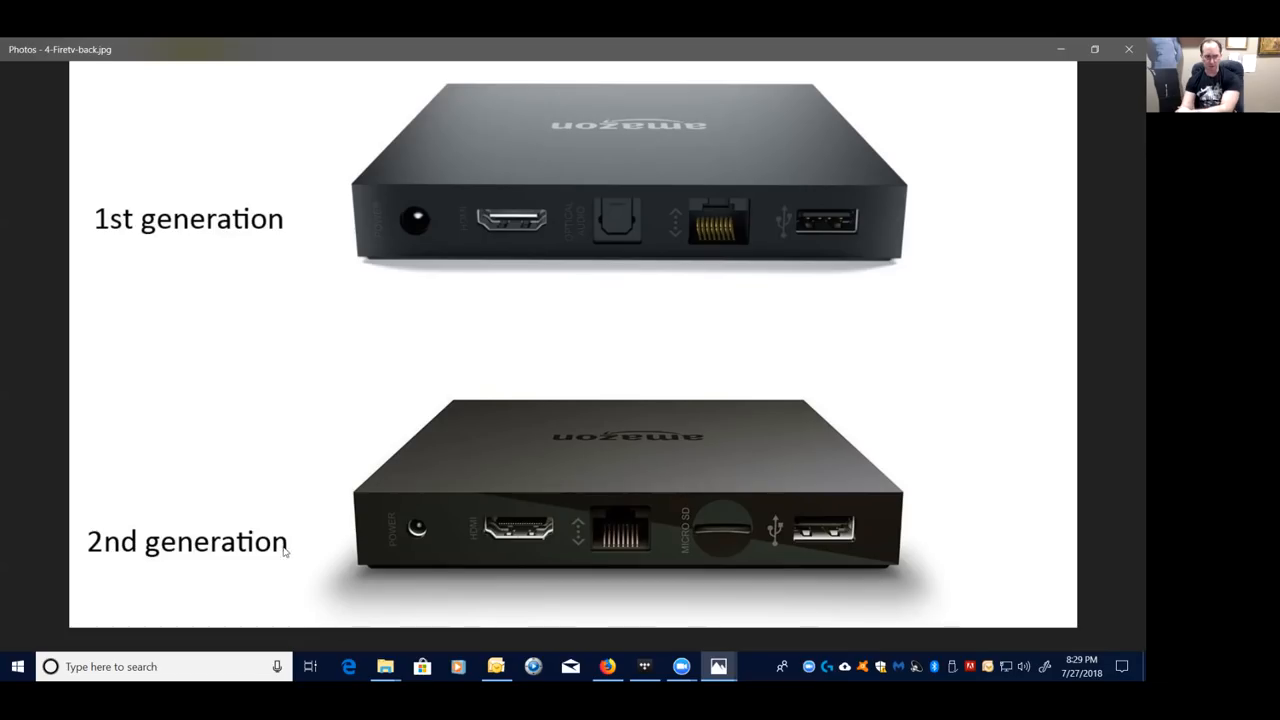
mouse_move(616, 232)
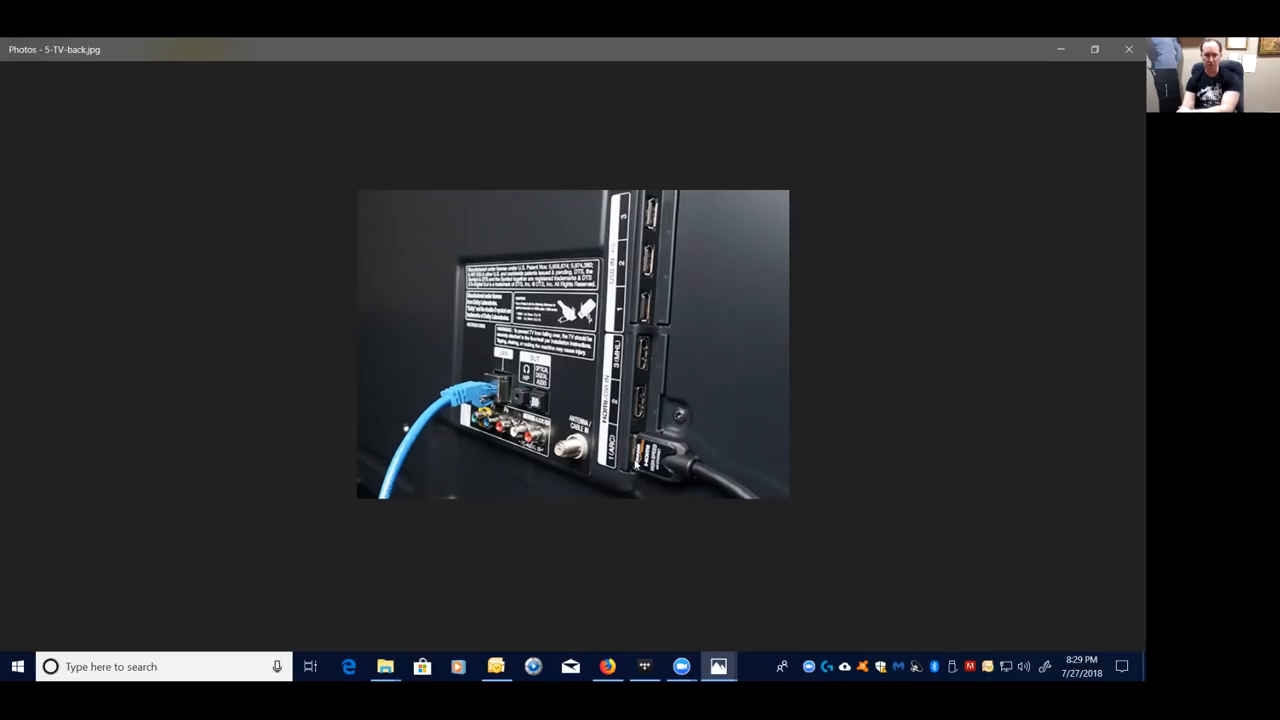
mouse_move(536, 404)
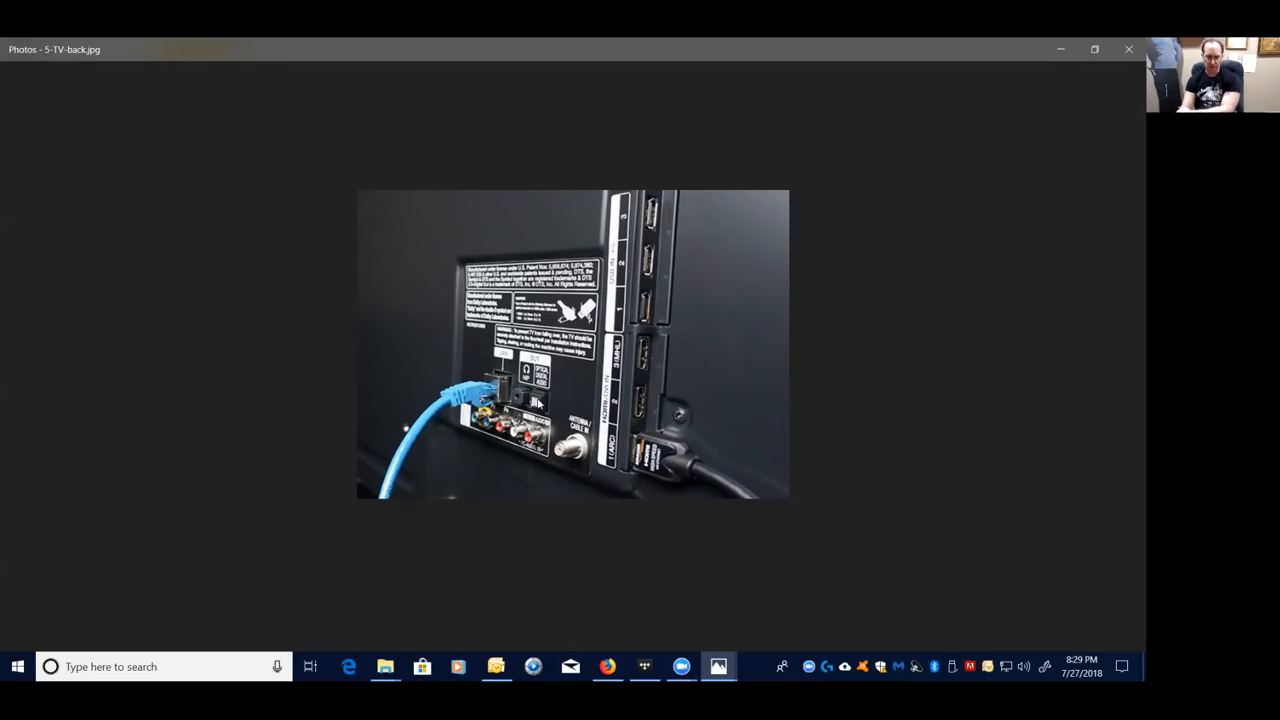
mouse_move(652, 288)
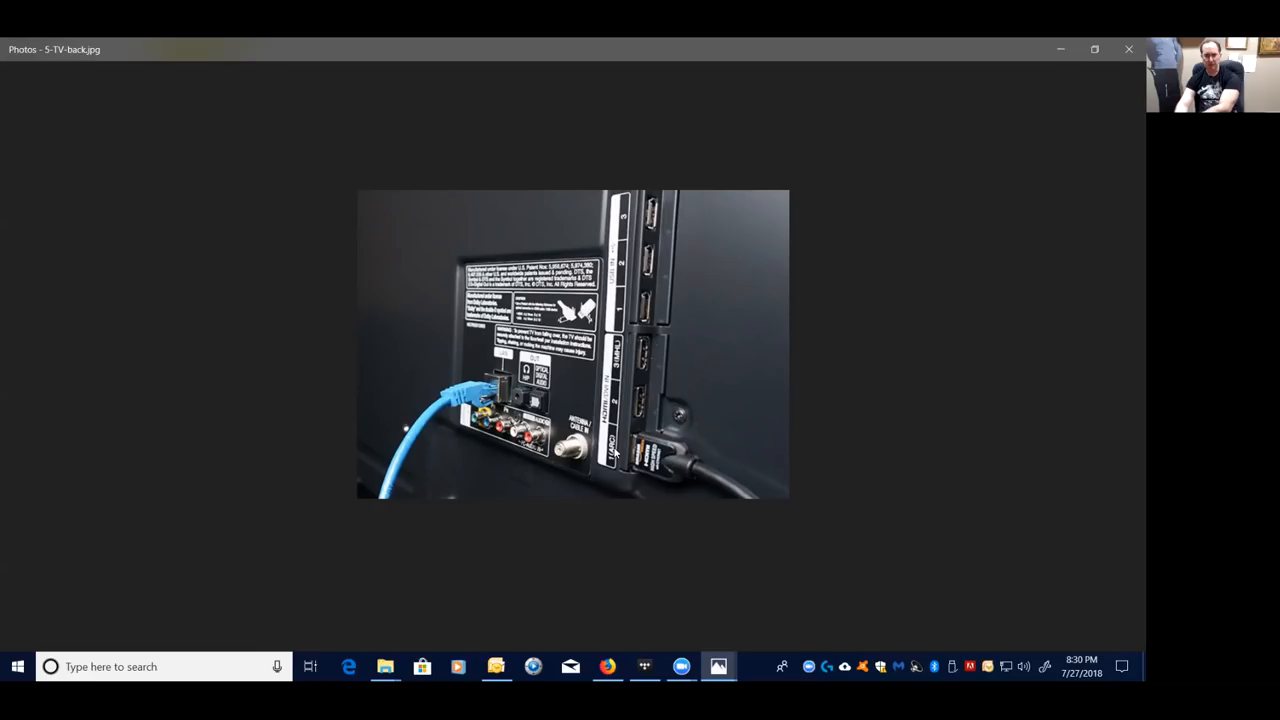
mouse_move(612, 452)
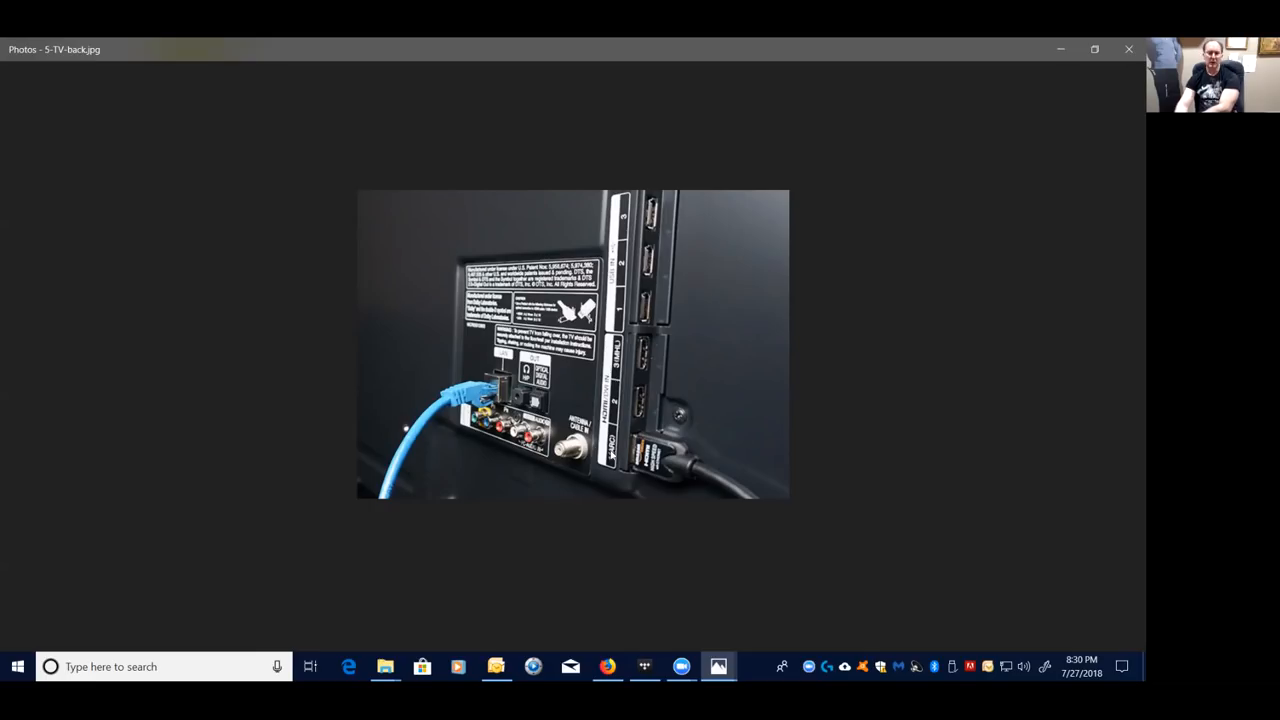
mouse_move(616, 456)
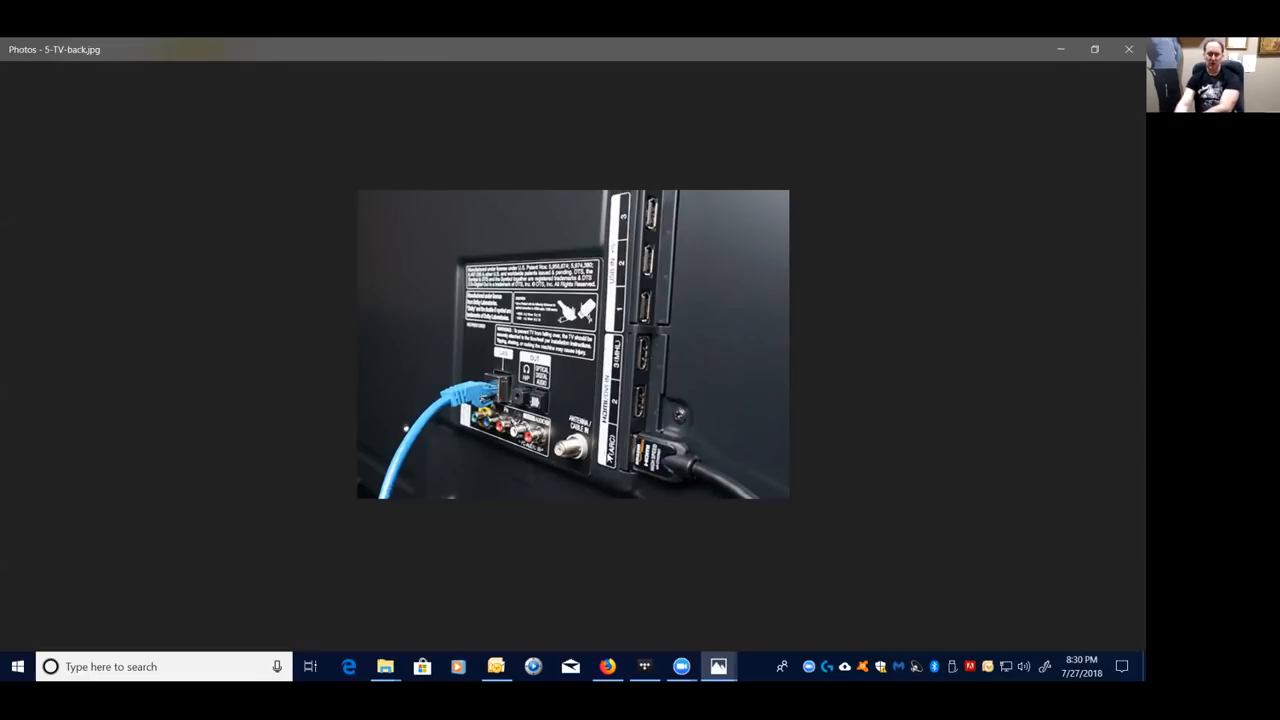
mouse_move(610, 458)
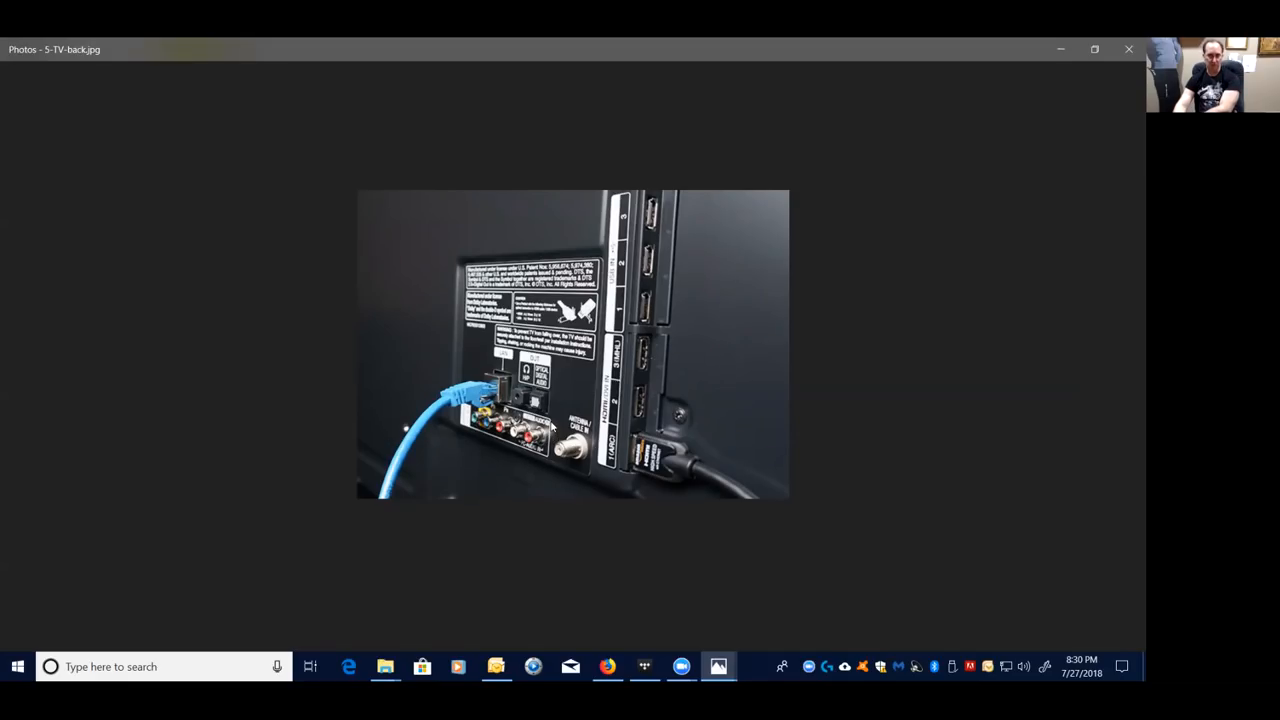
mouse_move(578, 410)
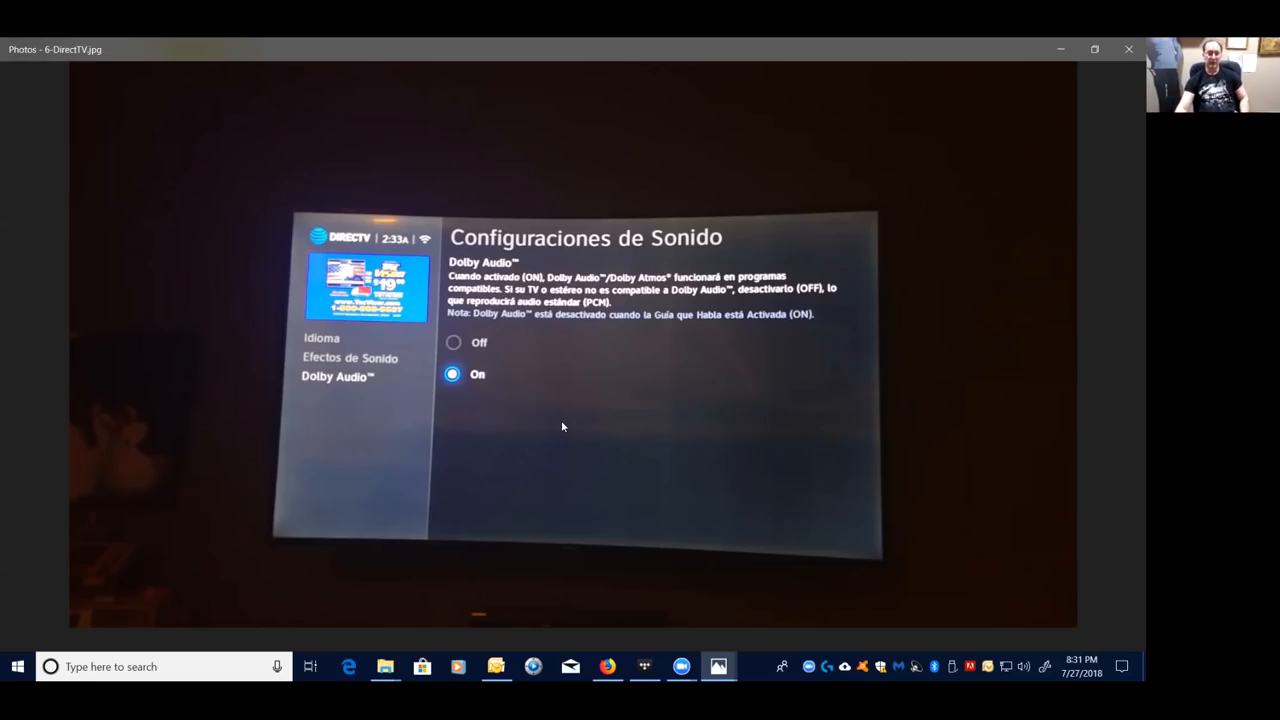
mouse_move(392, 356)
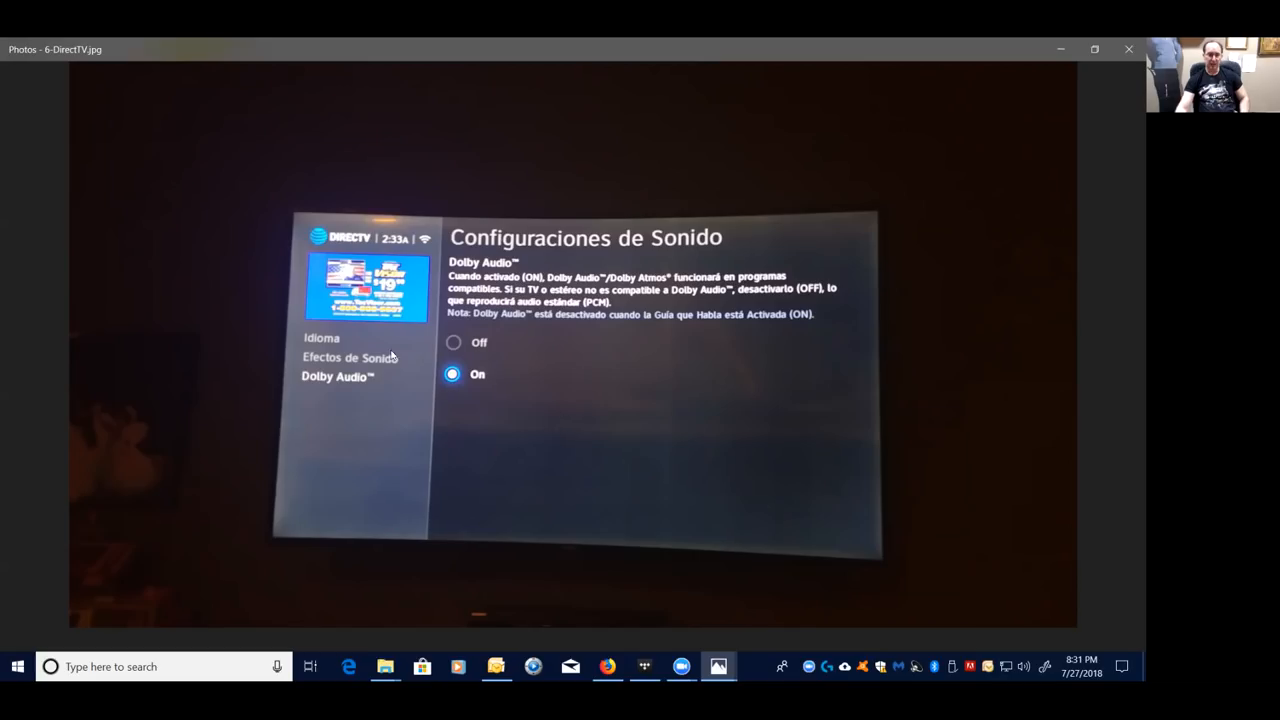
mouse_move(338, 248)
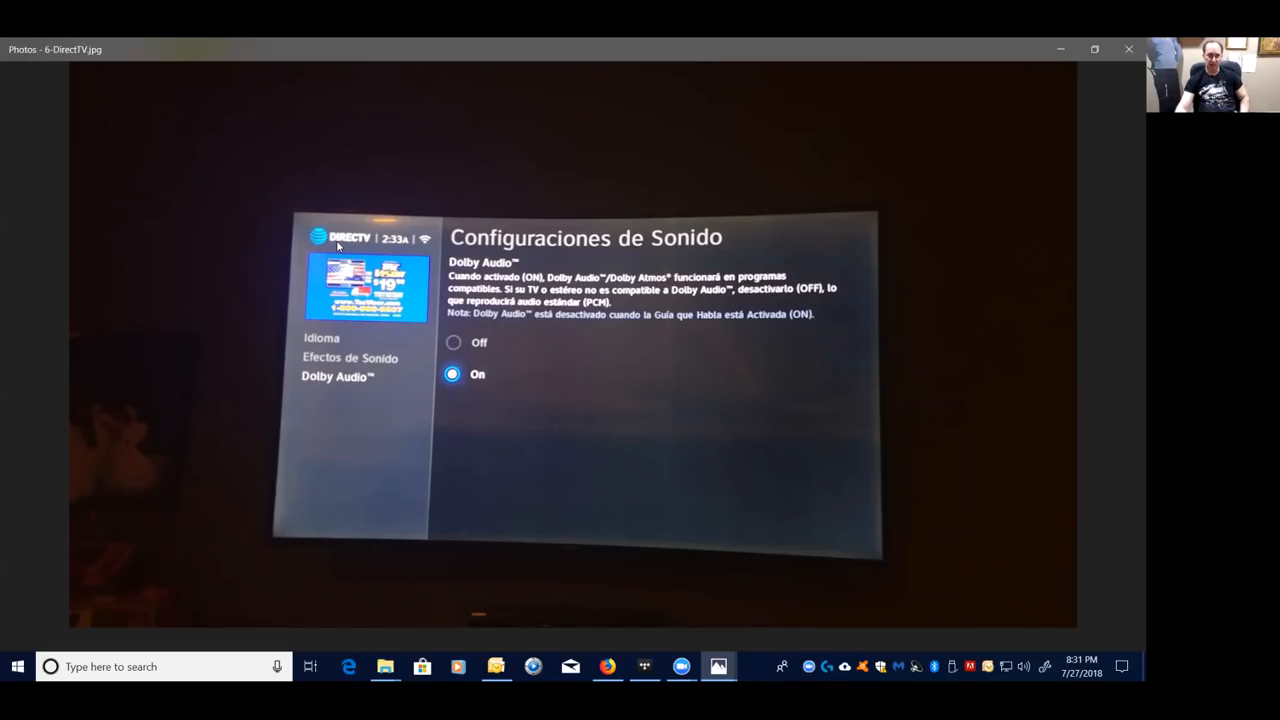
mouse_move(356, 240)
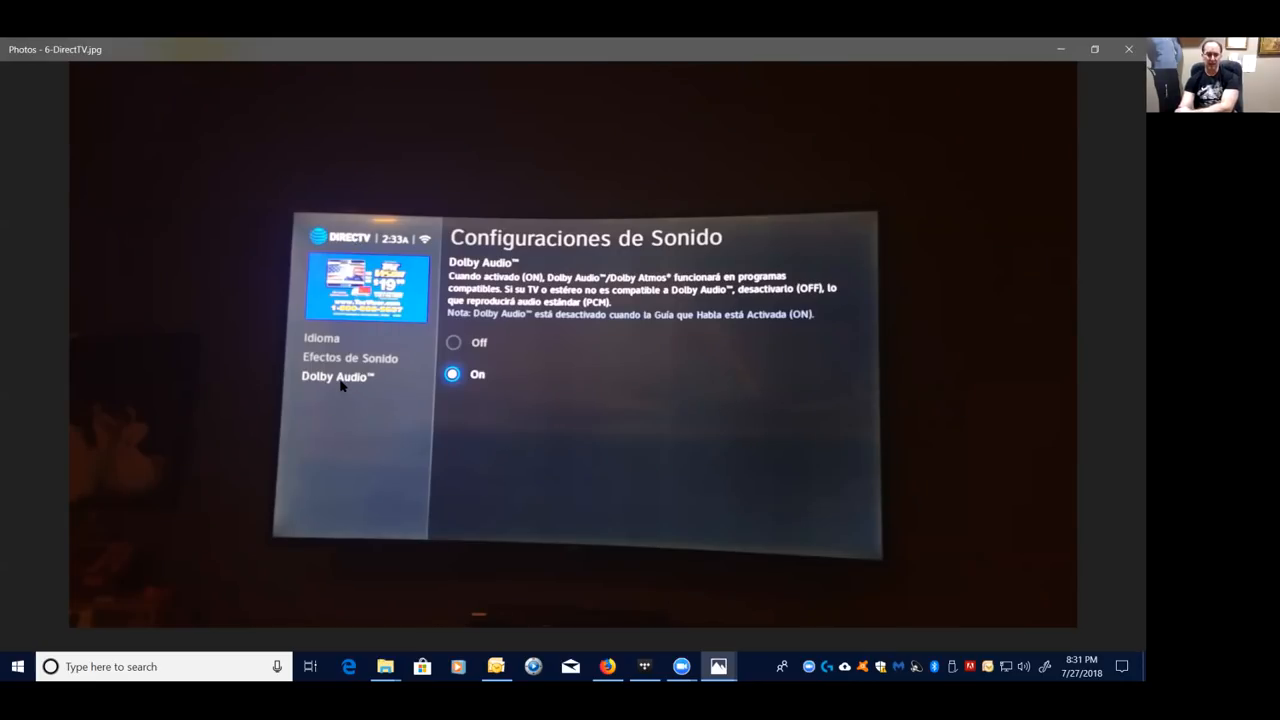
mouse_move(356, 380)
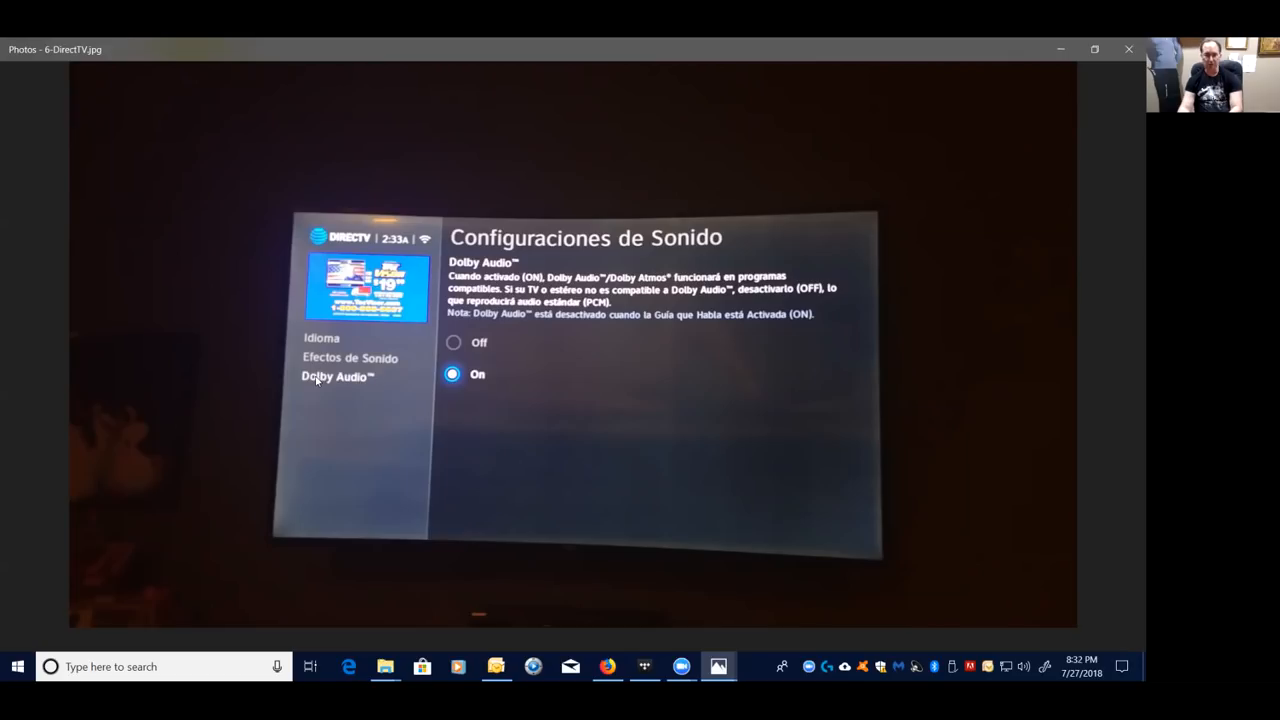
mouse_move(490, 384)
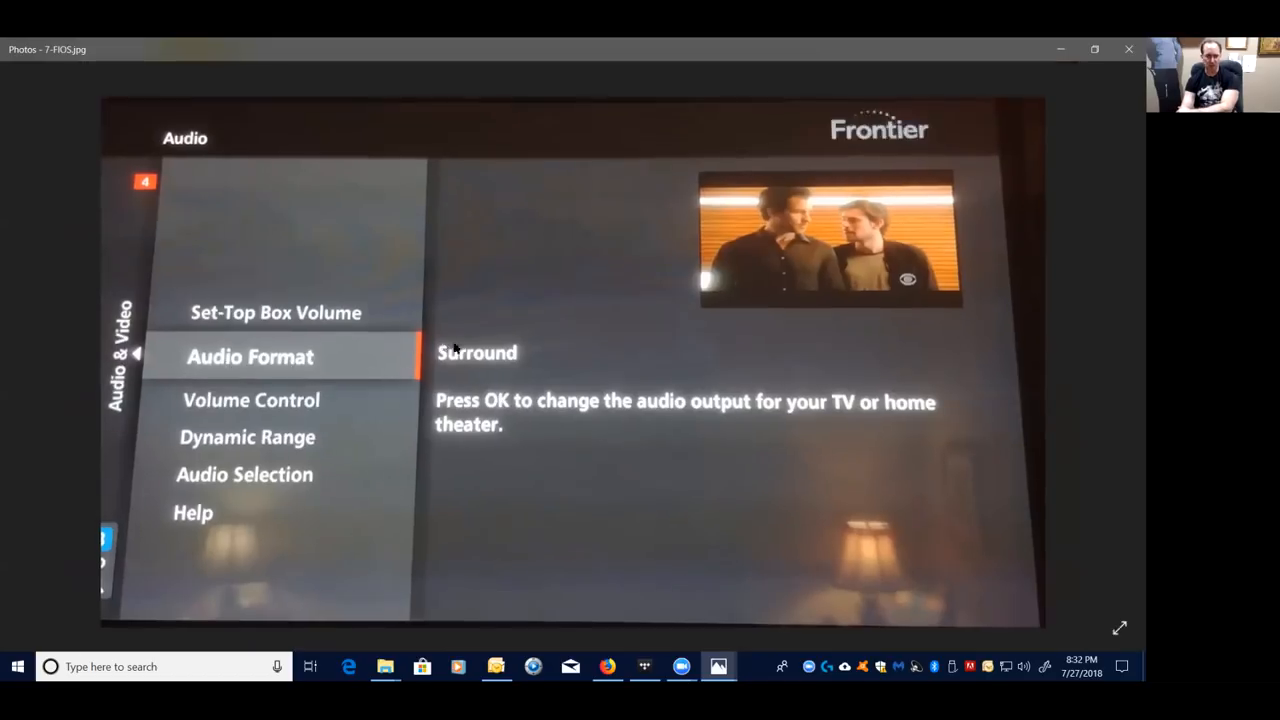
mouse_move(464, 362)
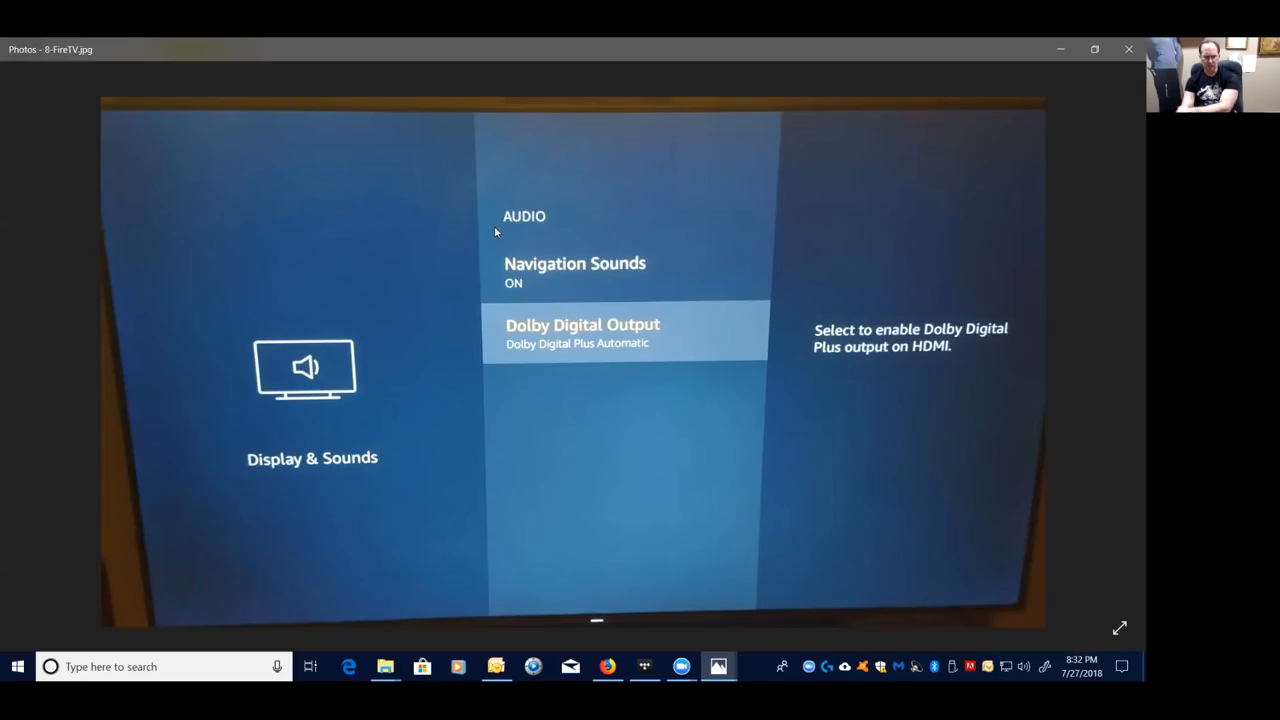
mouse_move(388, 400)
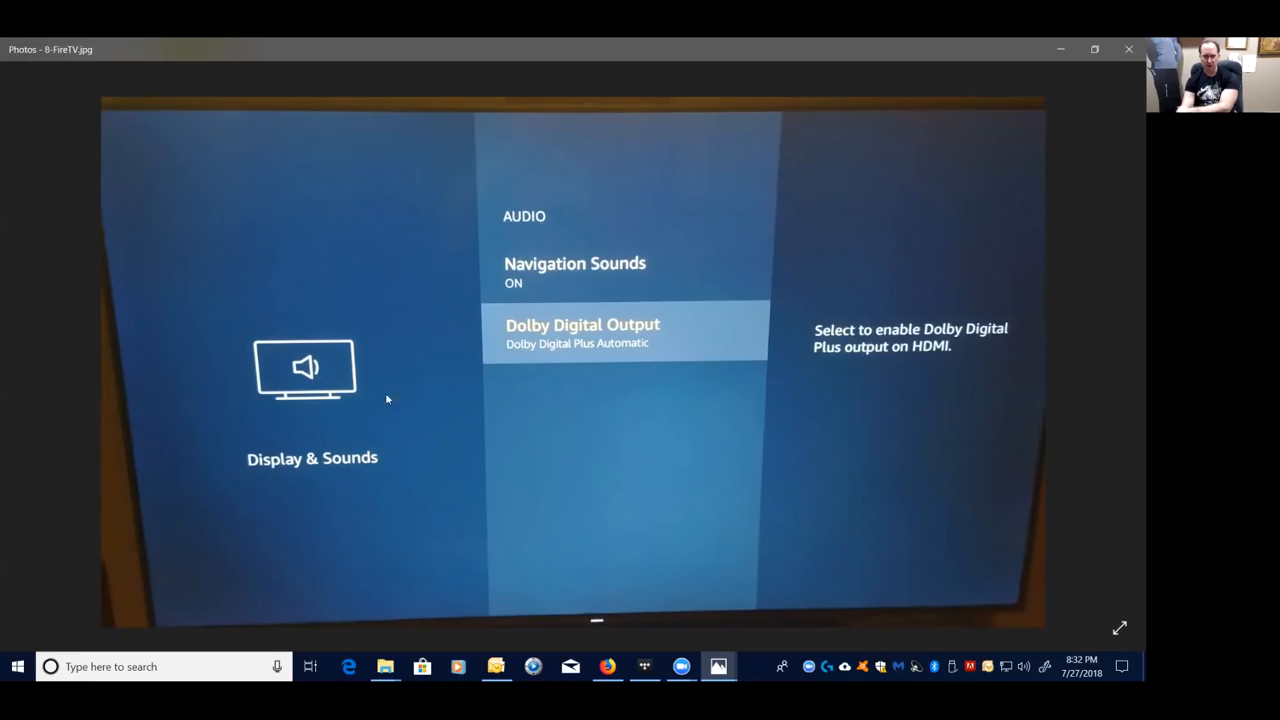
mouse_move(312, 470)
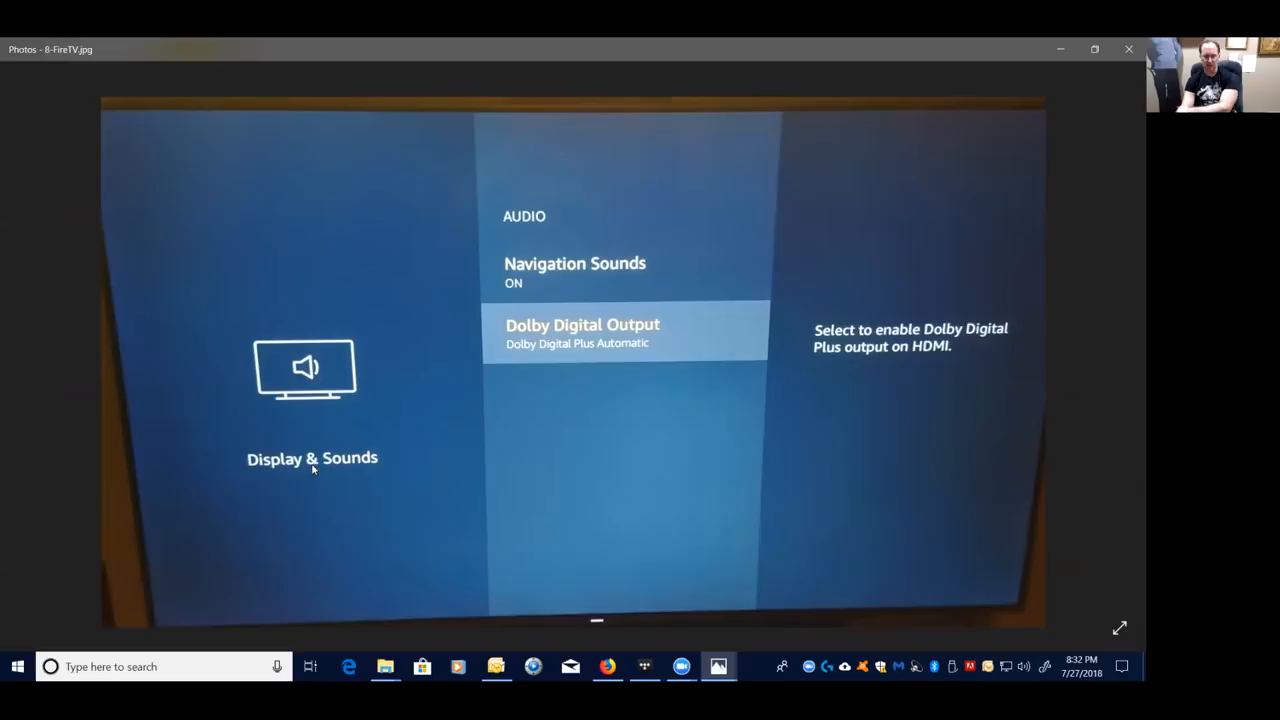
mouse_move(598, 352)
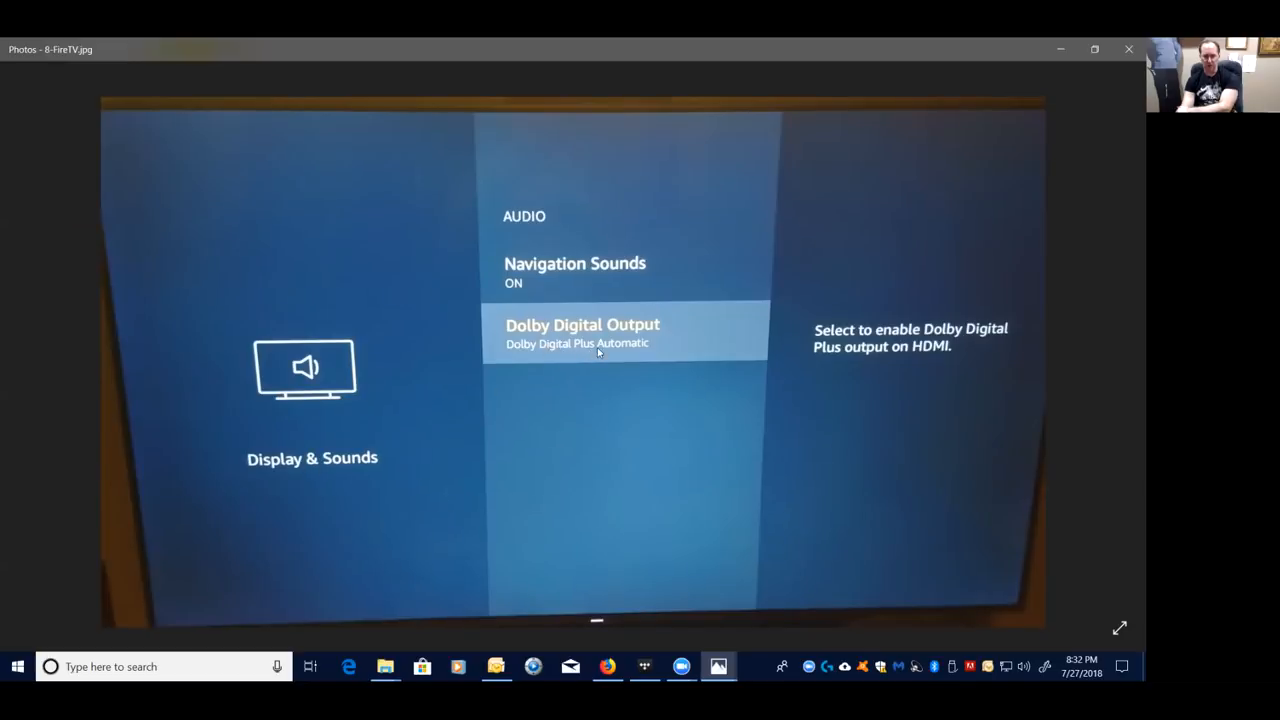
mouse_move(548, 348)
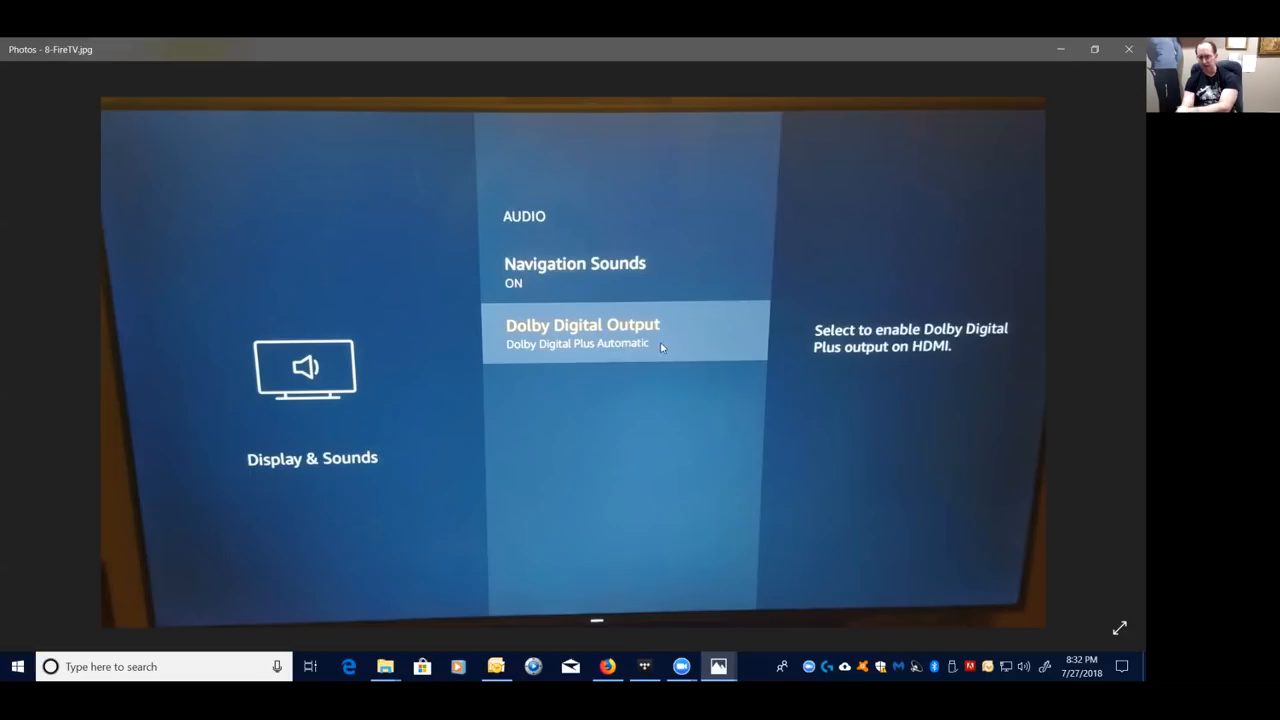
mouse_move(638, 348)
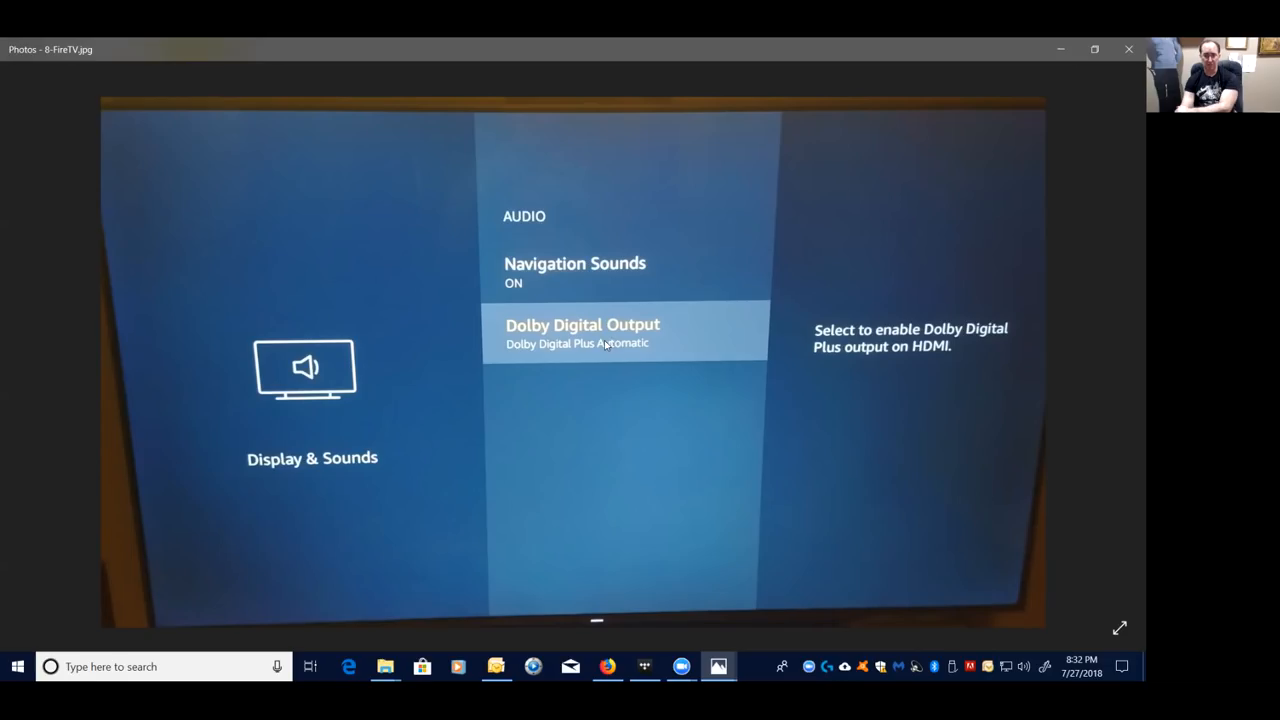
mouse_move(666, 292)
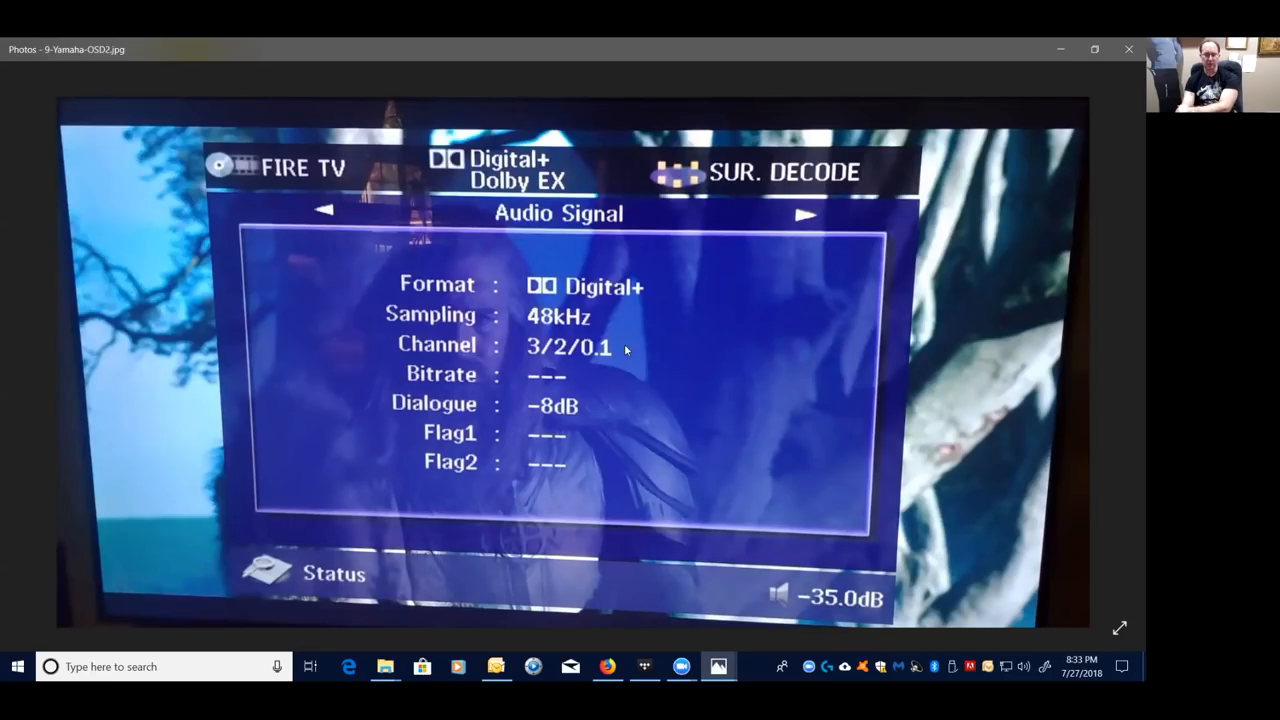
mouse_move(548, 322)
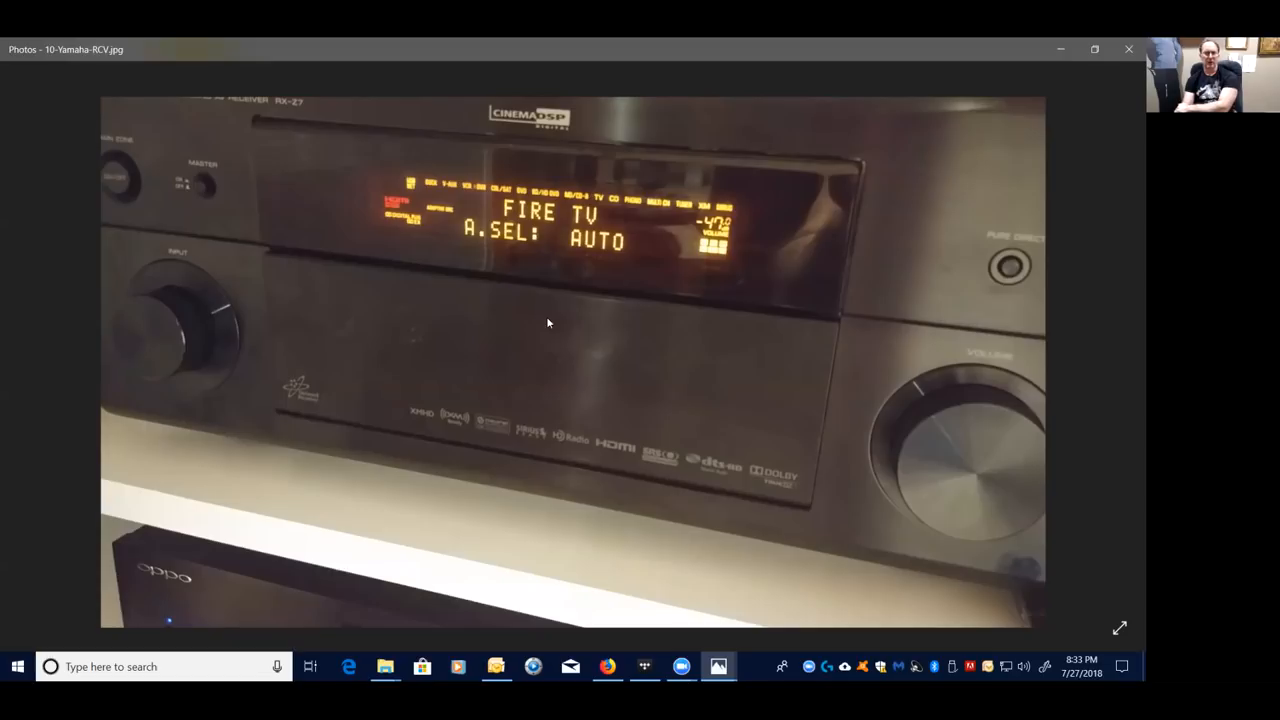
mouse_move(670, 218)
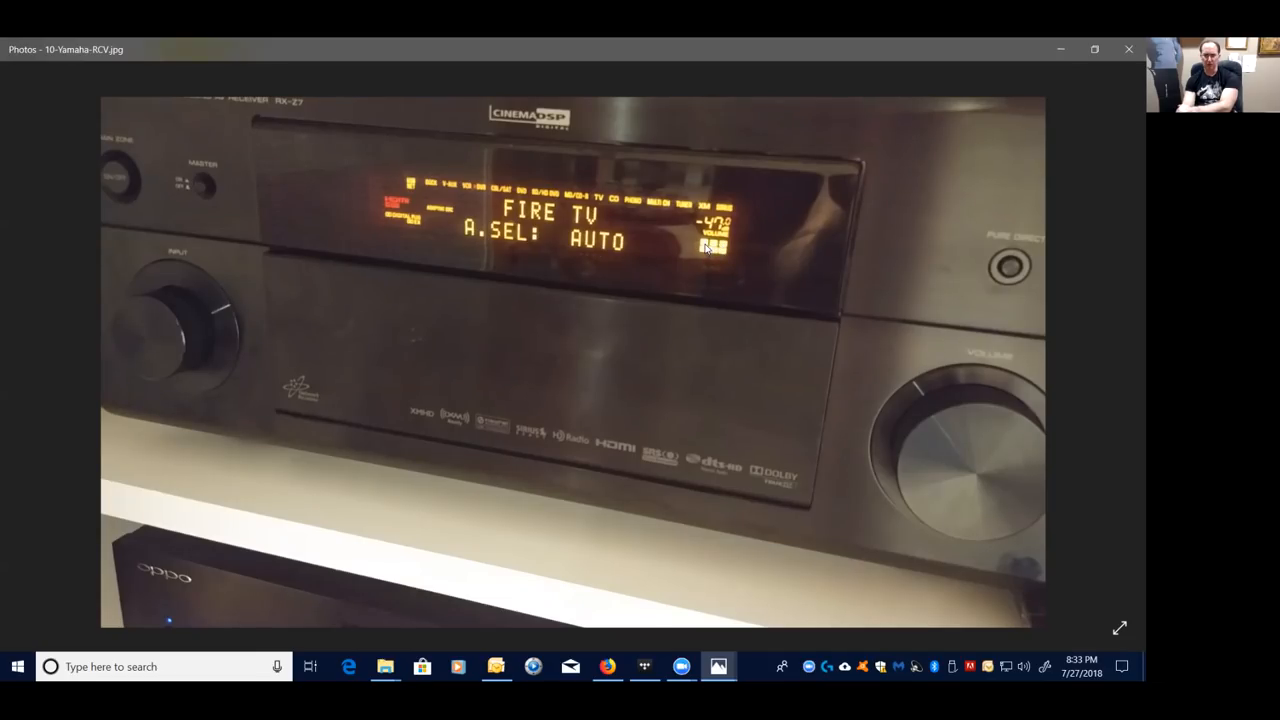
mouse_move(536, 250)
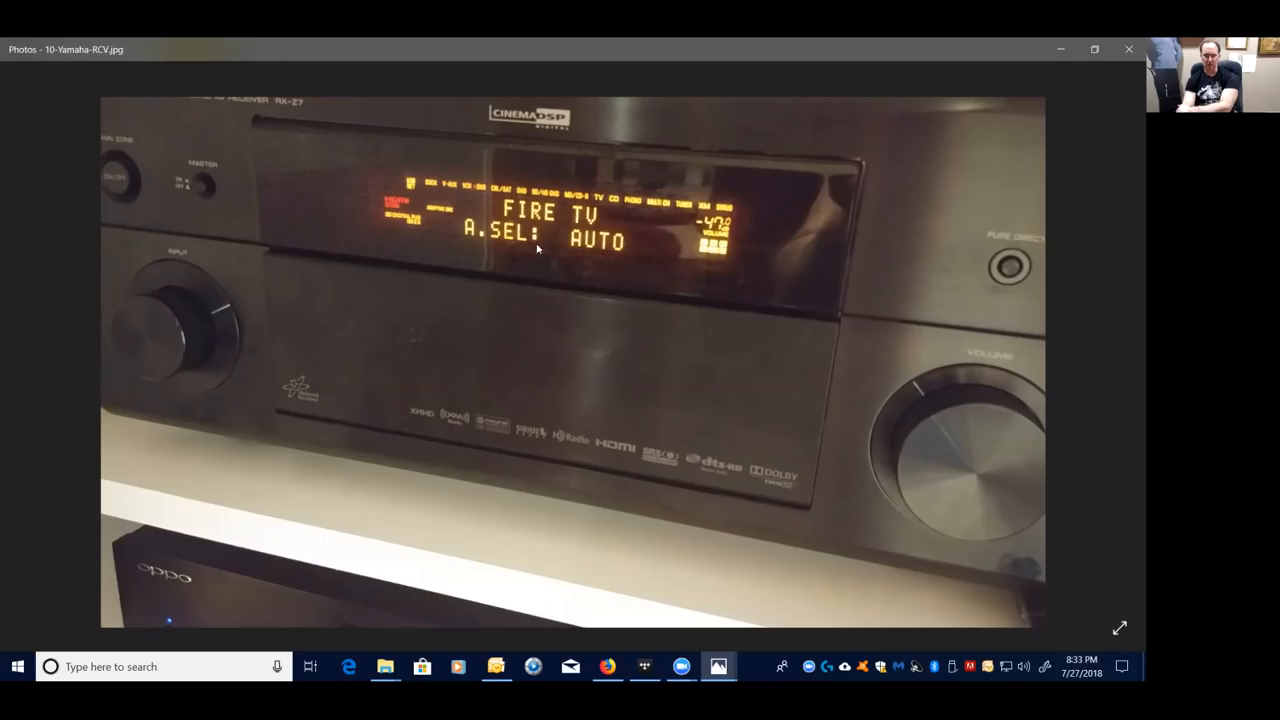
mouse_move(404, 220)
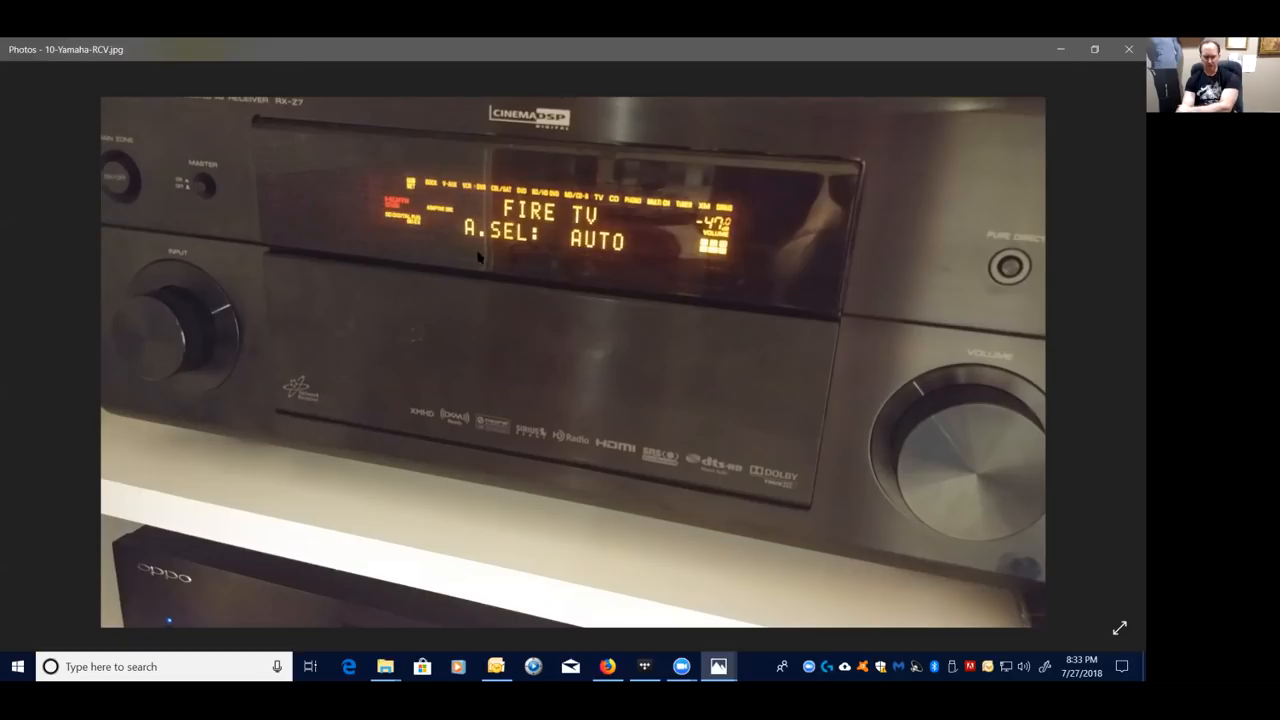
mouse_move(592, 242)
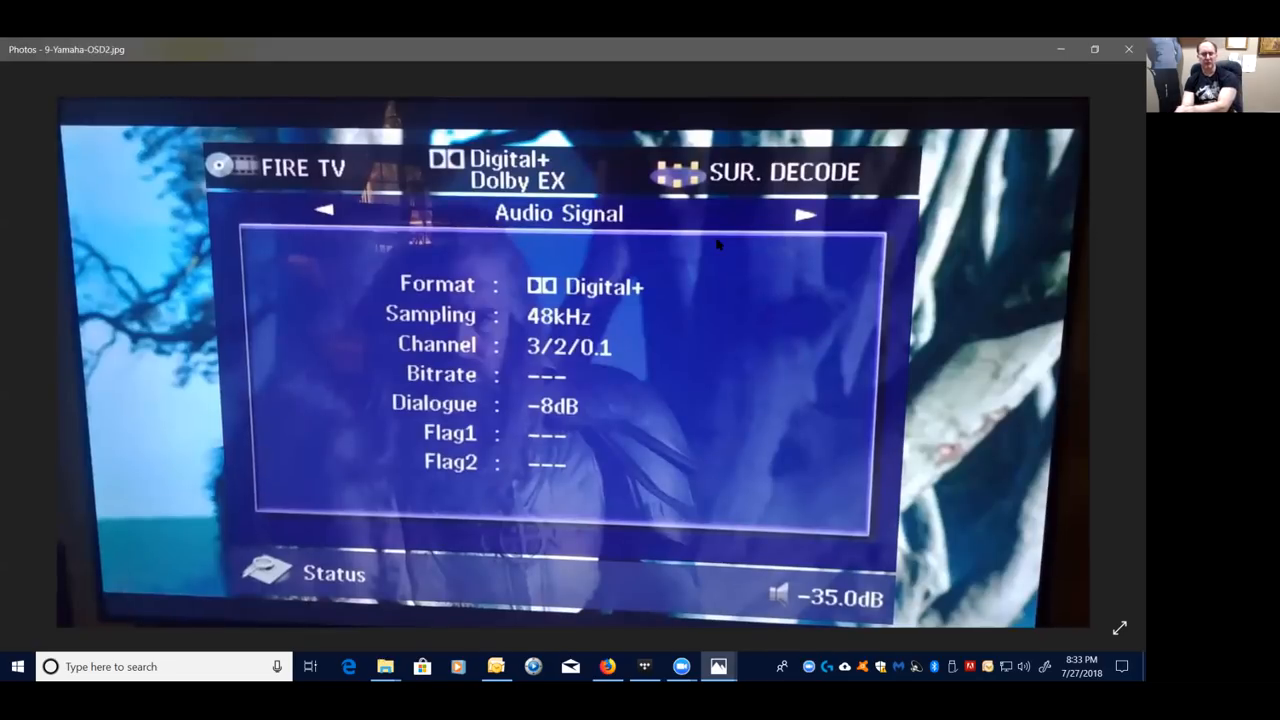
mouse_move(664, 250)
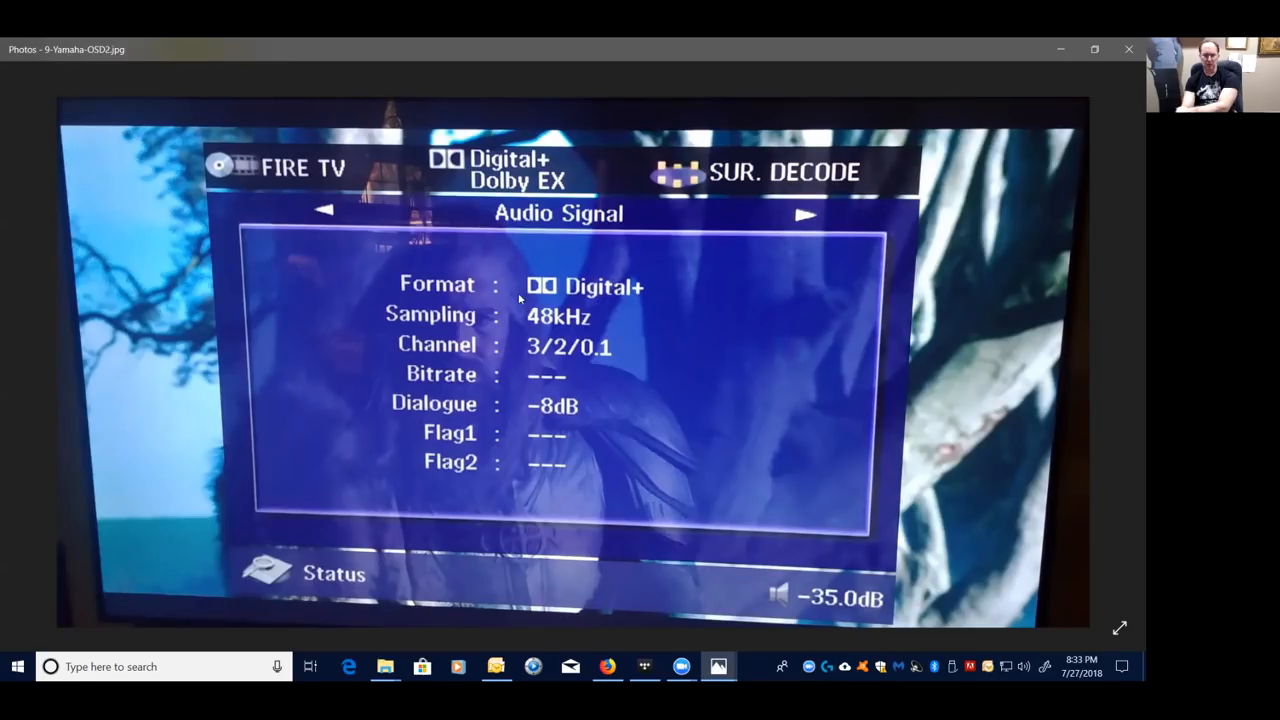
mouse_move(584, 290)
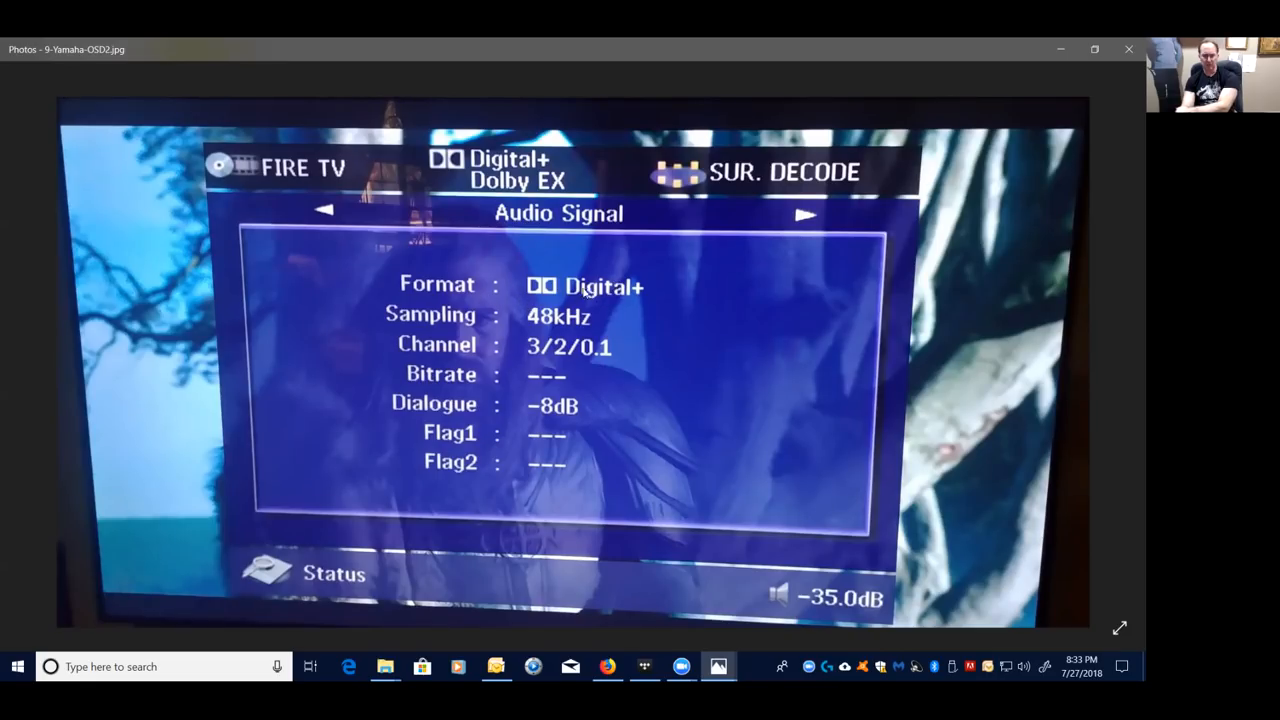
mouse_move(640, 290)
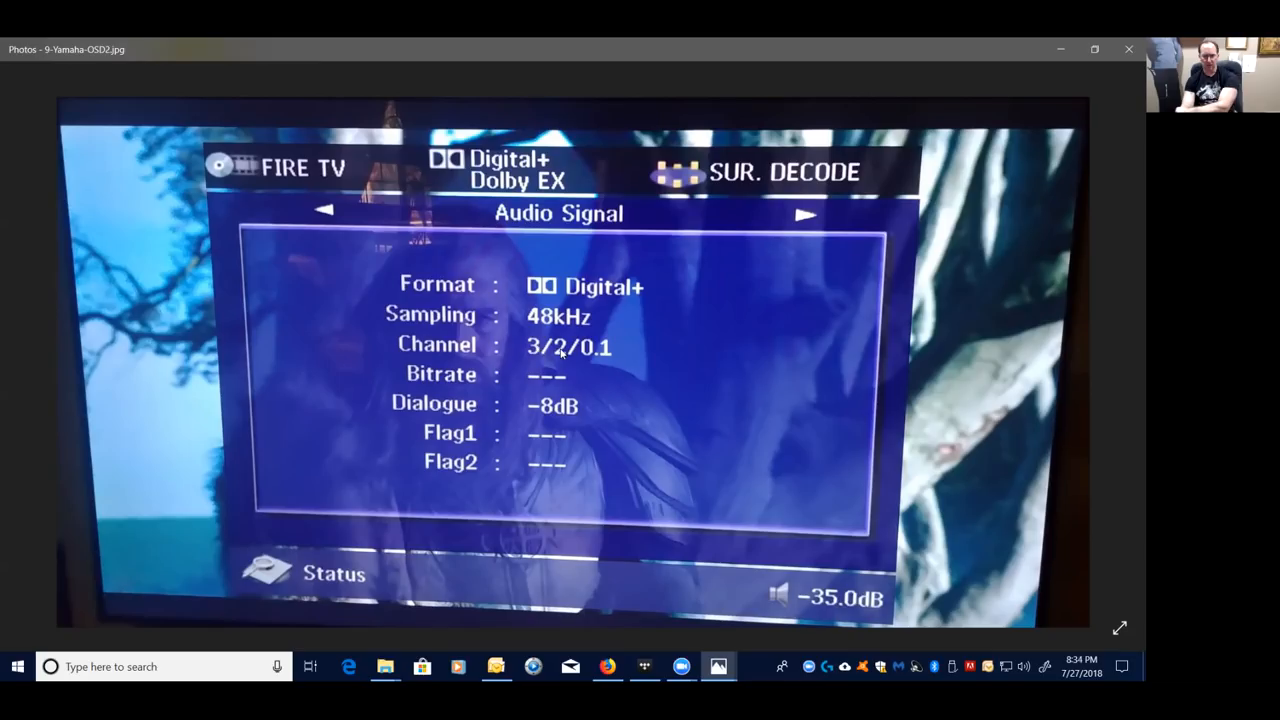
mouse_move(598, 352)
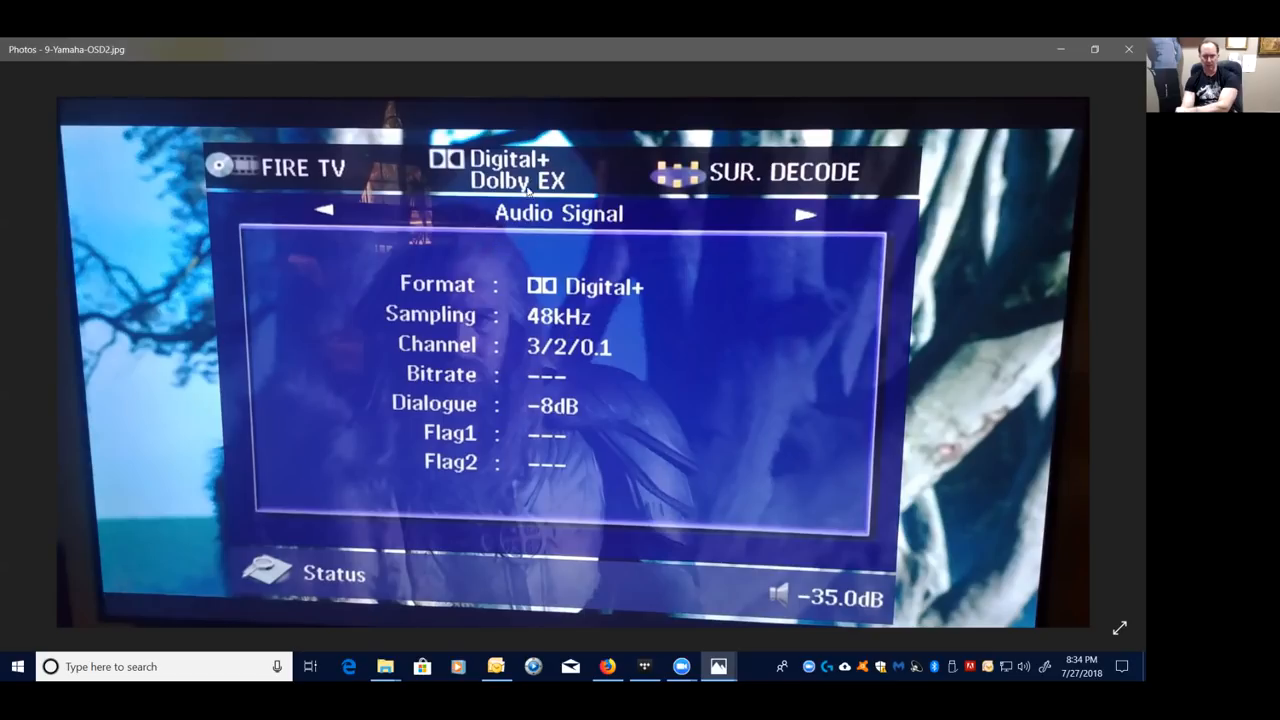
mouse_move(510, 318)
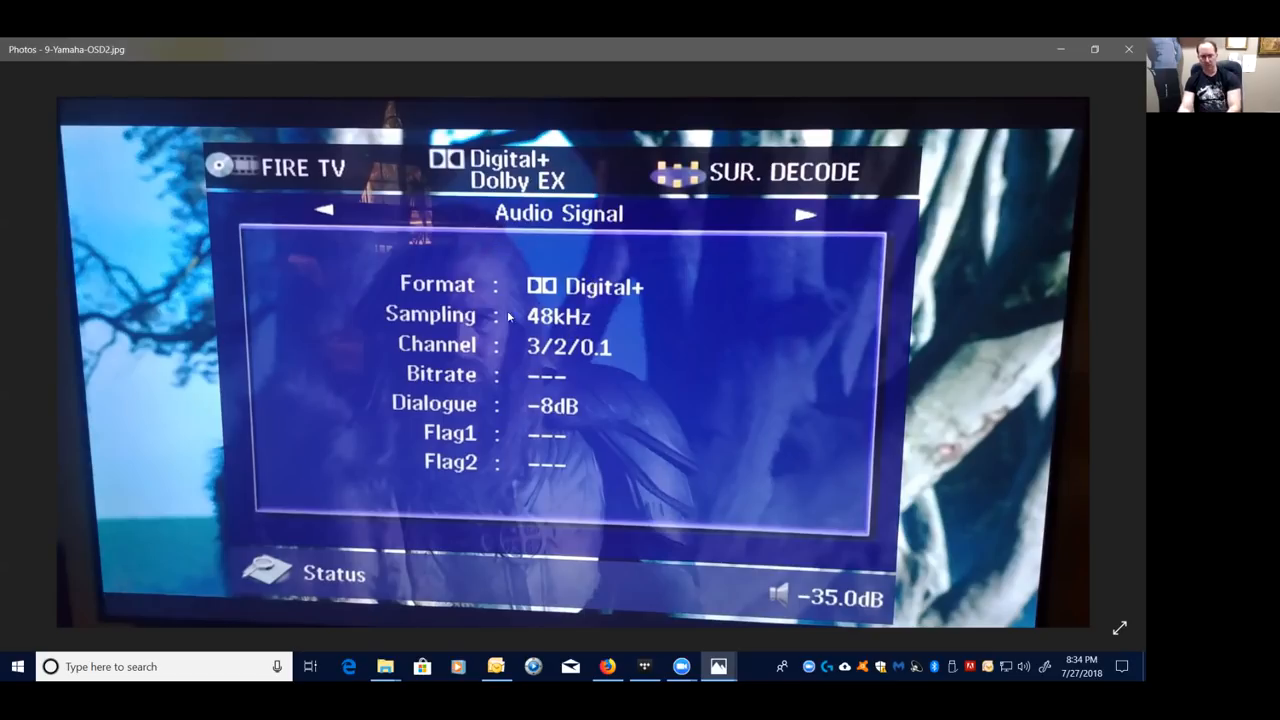
mouse_move(576, 334)
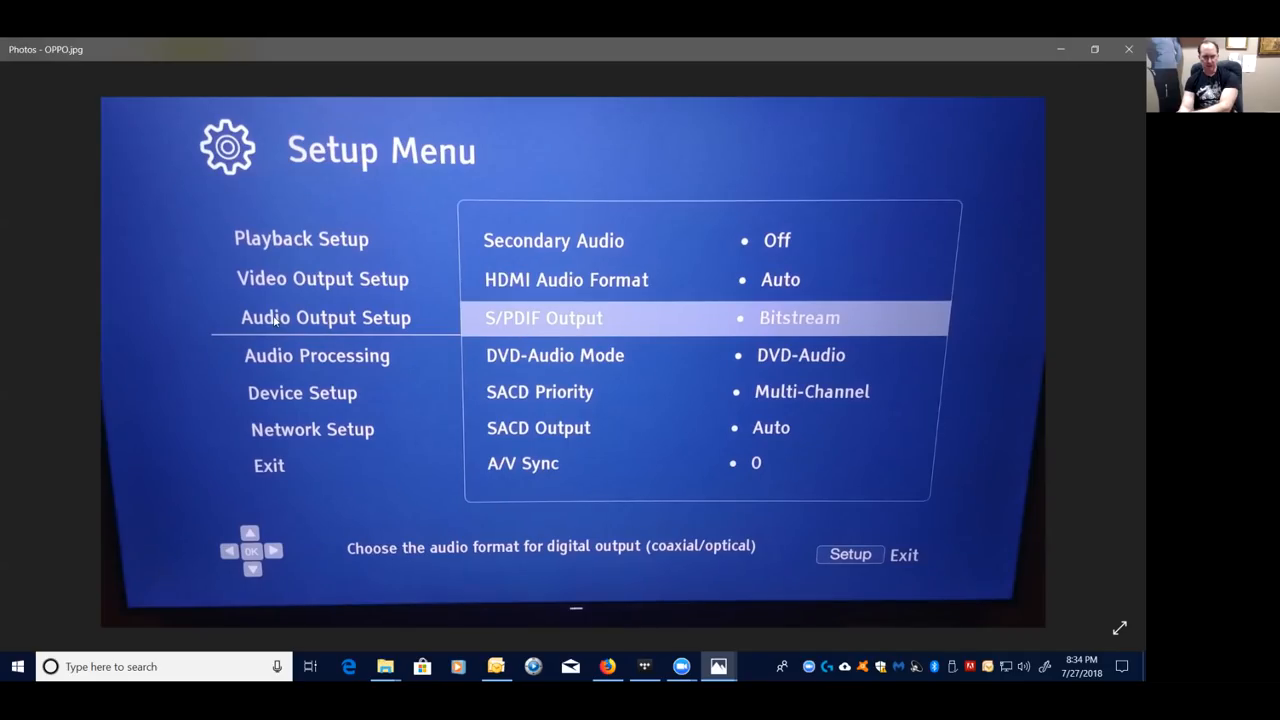
mouse_move(536, 248)
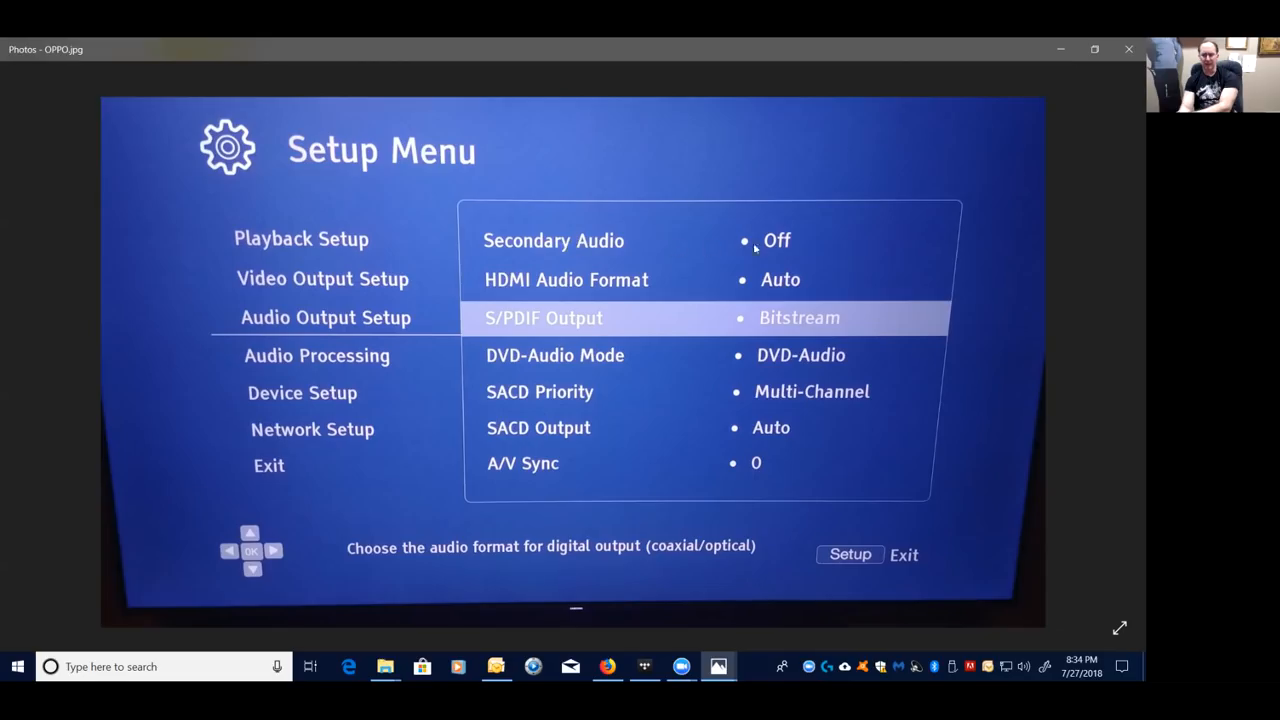
mouse_move(758, 250)
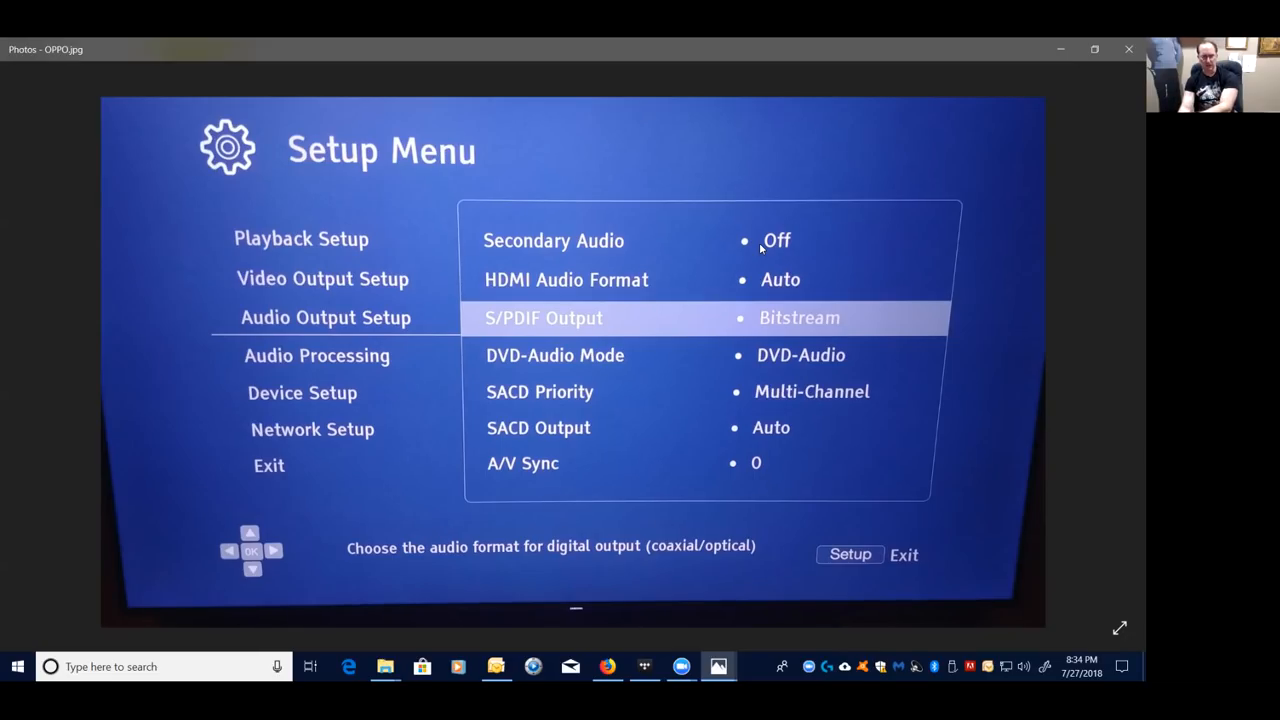
mouse_move(548, 248)
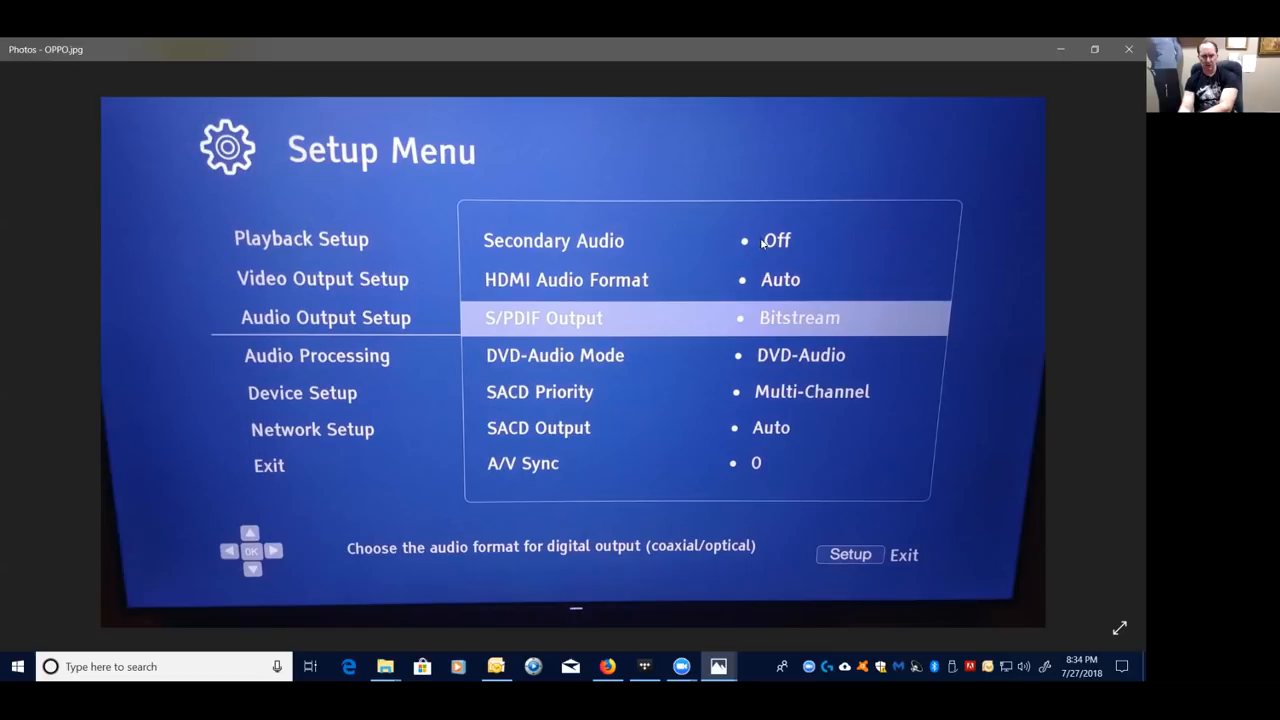
mouse_move(776, 244)
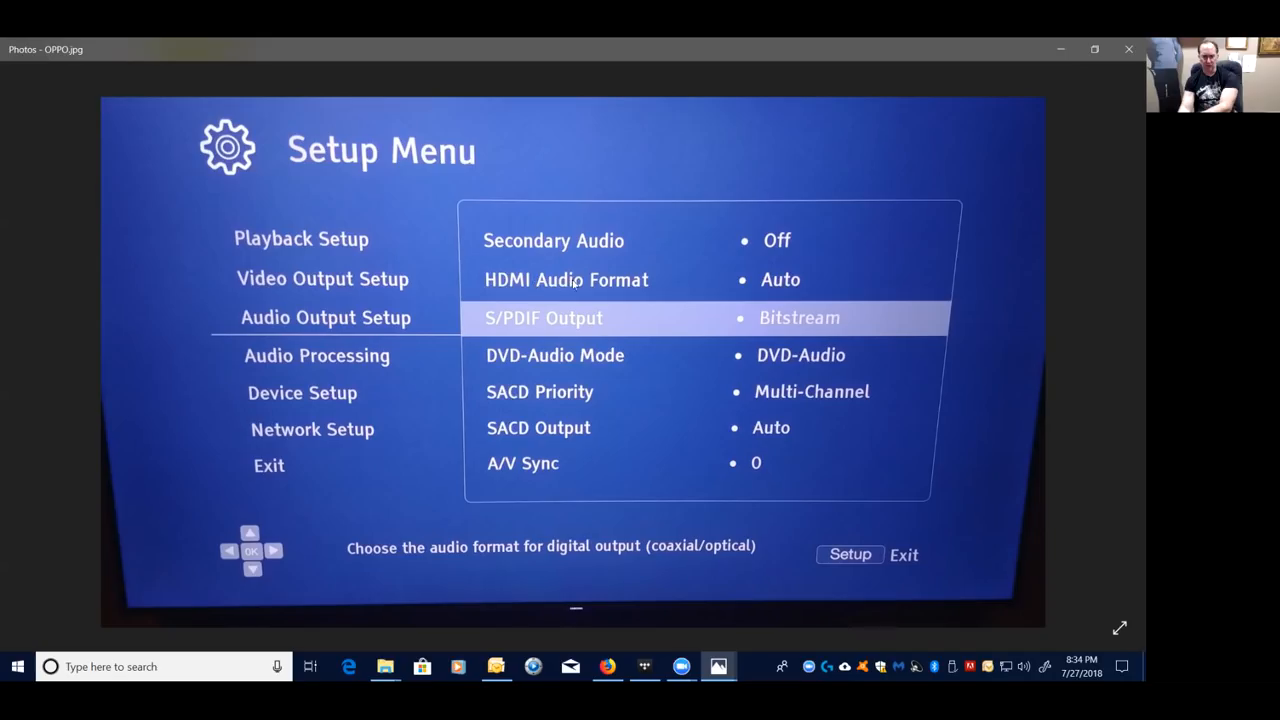
mouse_move(768, 284)
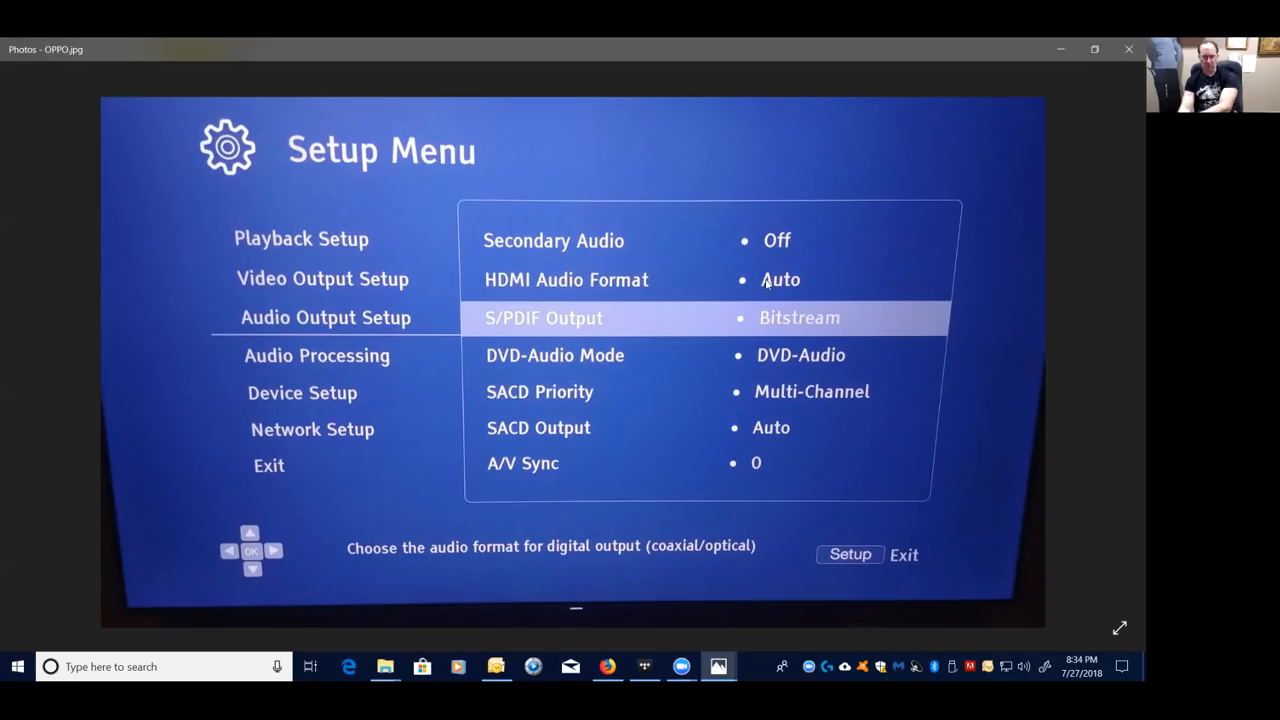
mouse_move(538, 322)
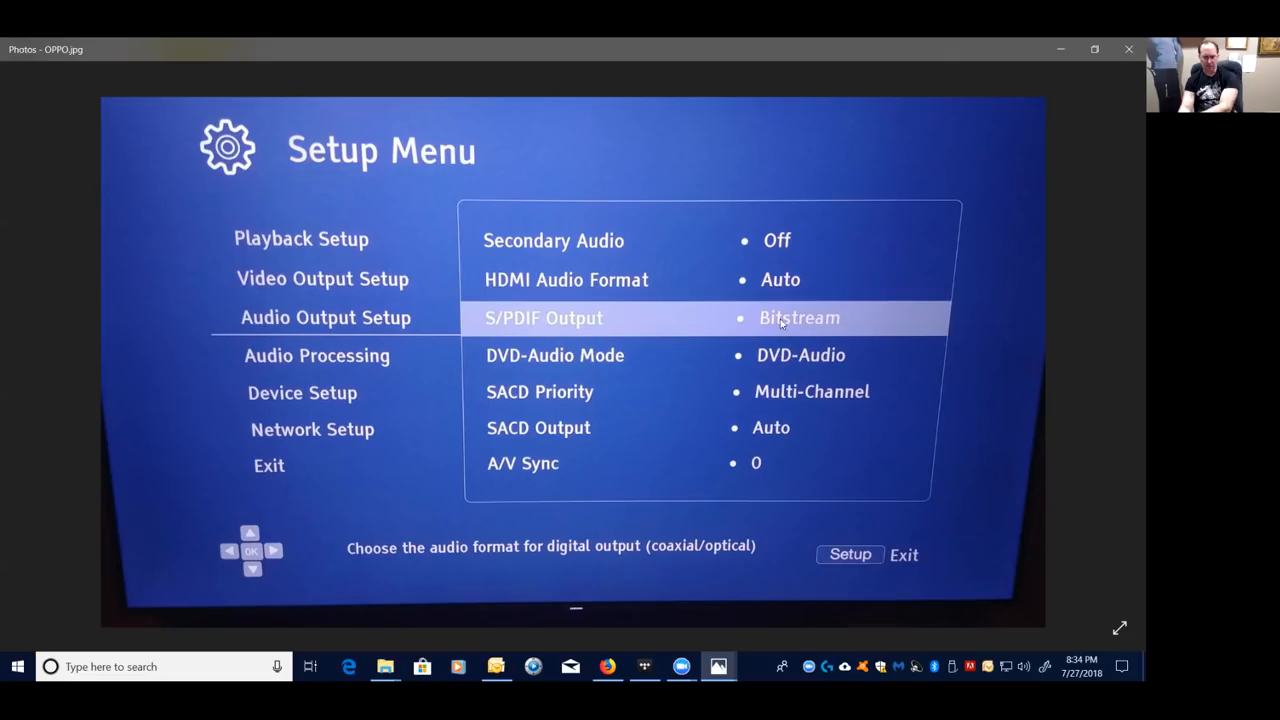
mouse_move(816, 322)
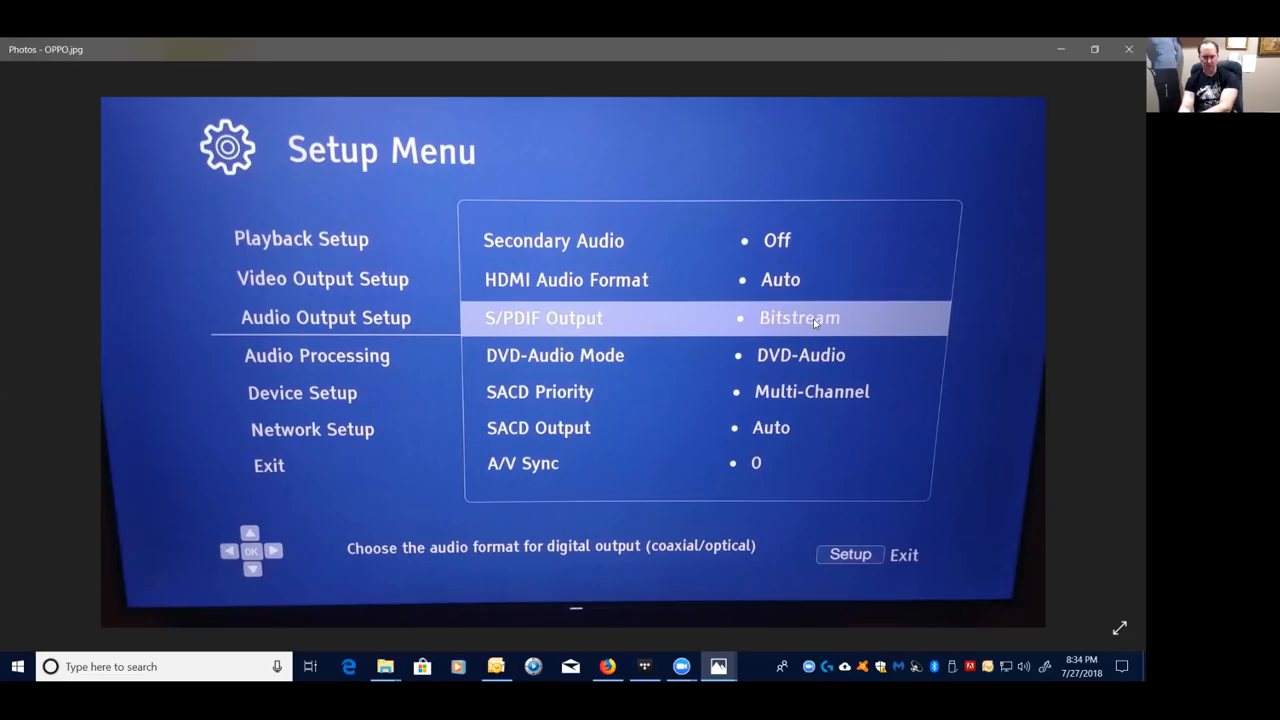
mouse_move(688, 452)
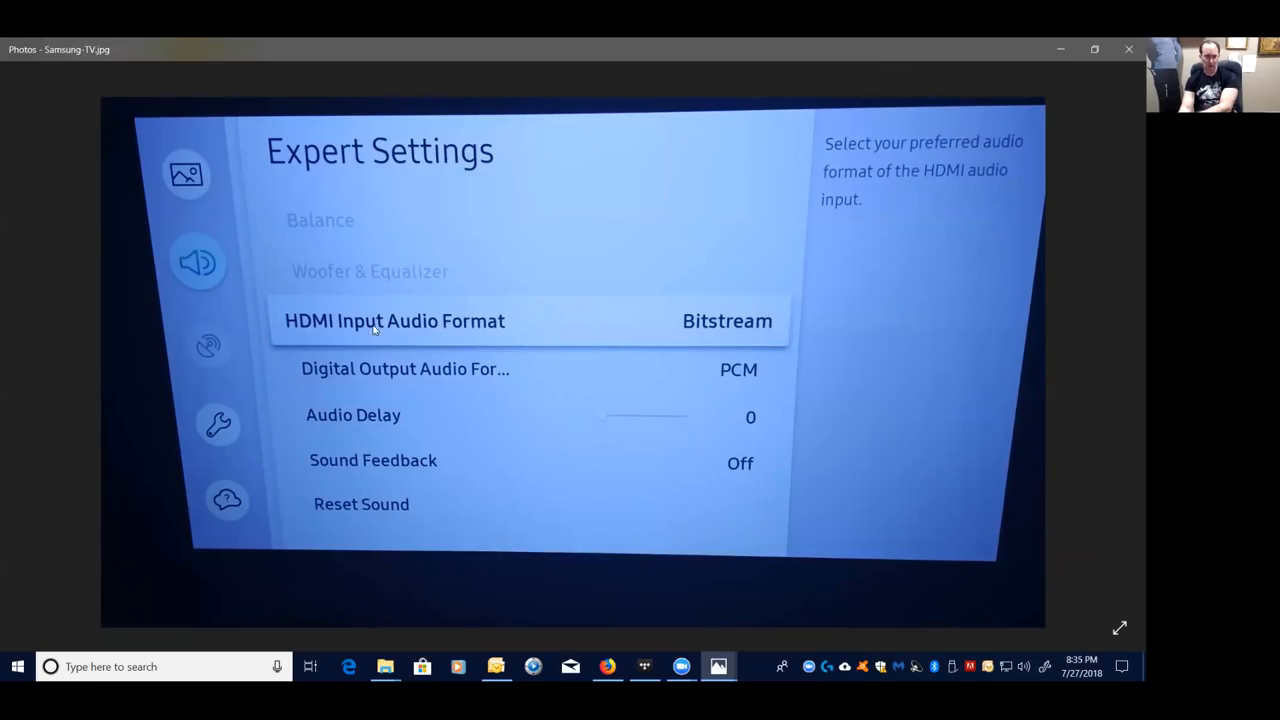
mouse_move(436, 326)
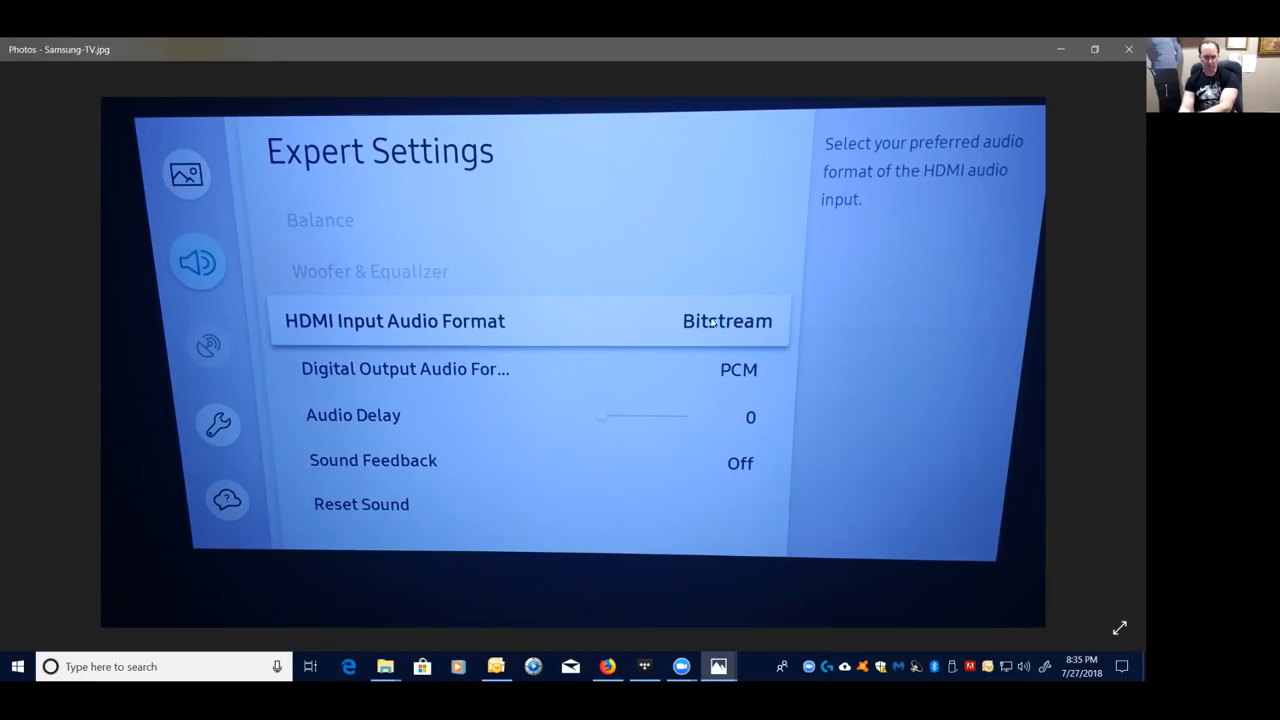
mouse_move(450, 372)
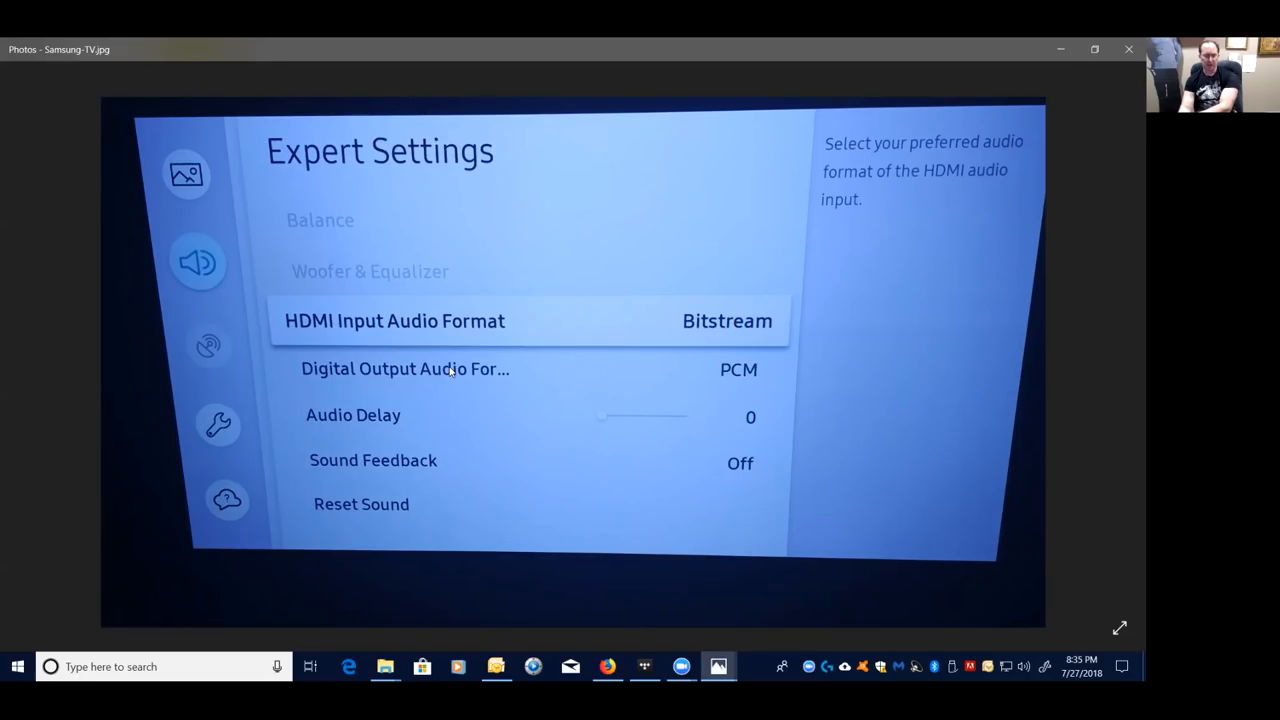